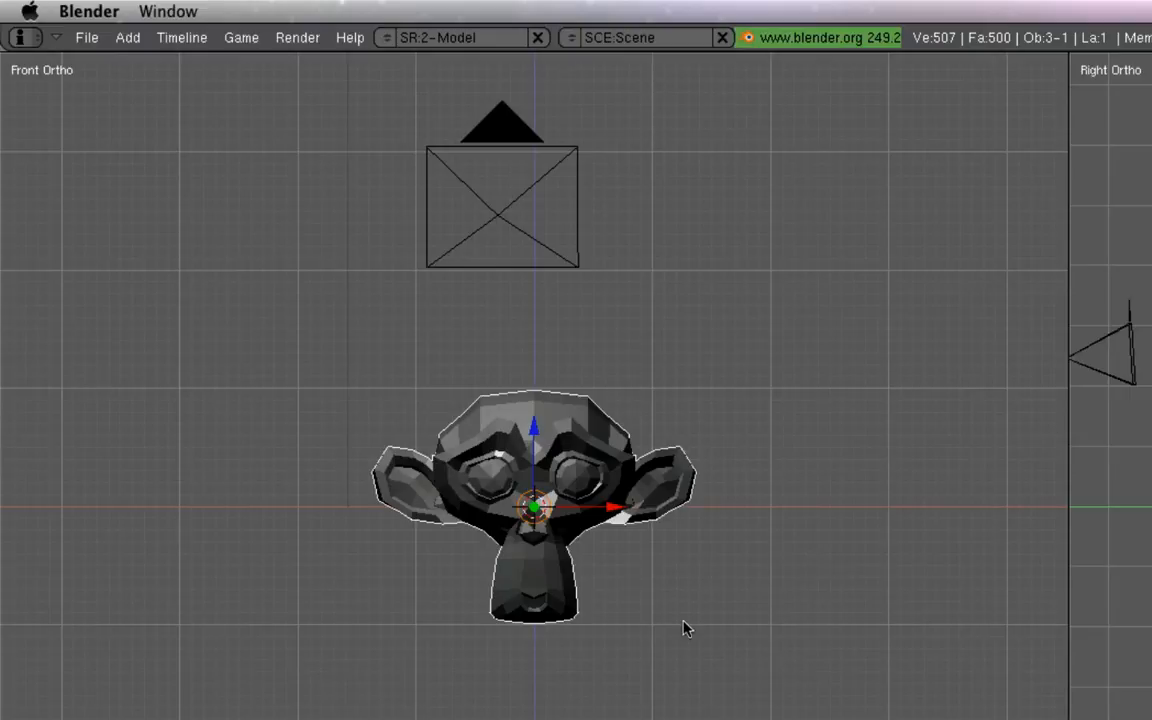
pyautogui.moveTo(664, 334)
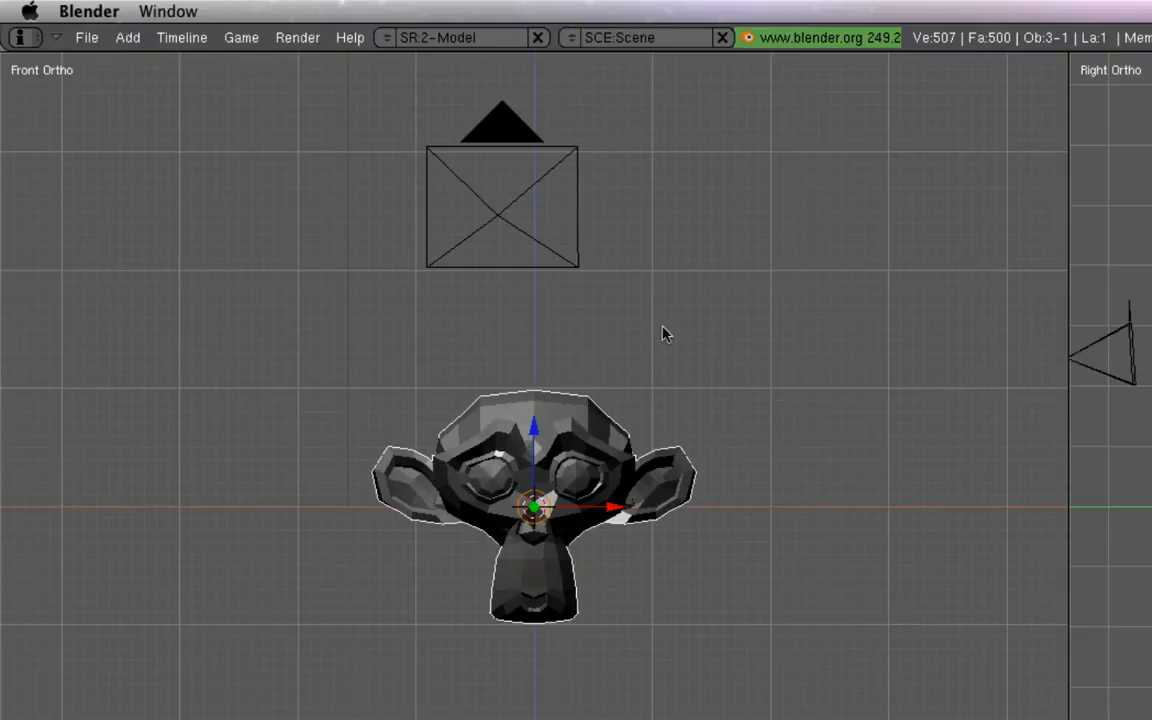
pyautogui.moveTo(449, 368)
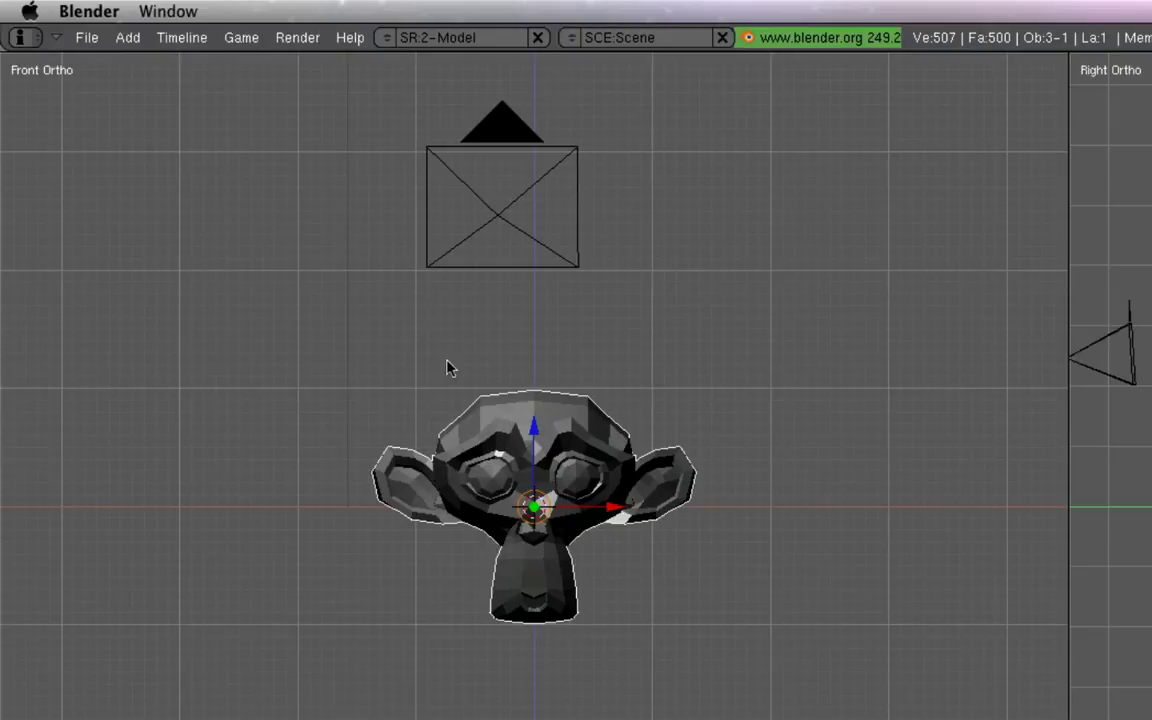
pyautogui.moveTo(473, 480)
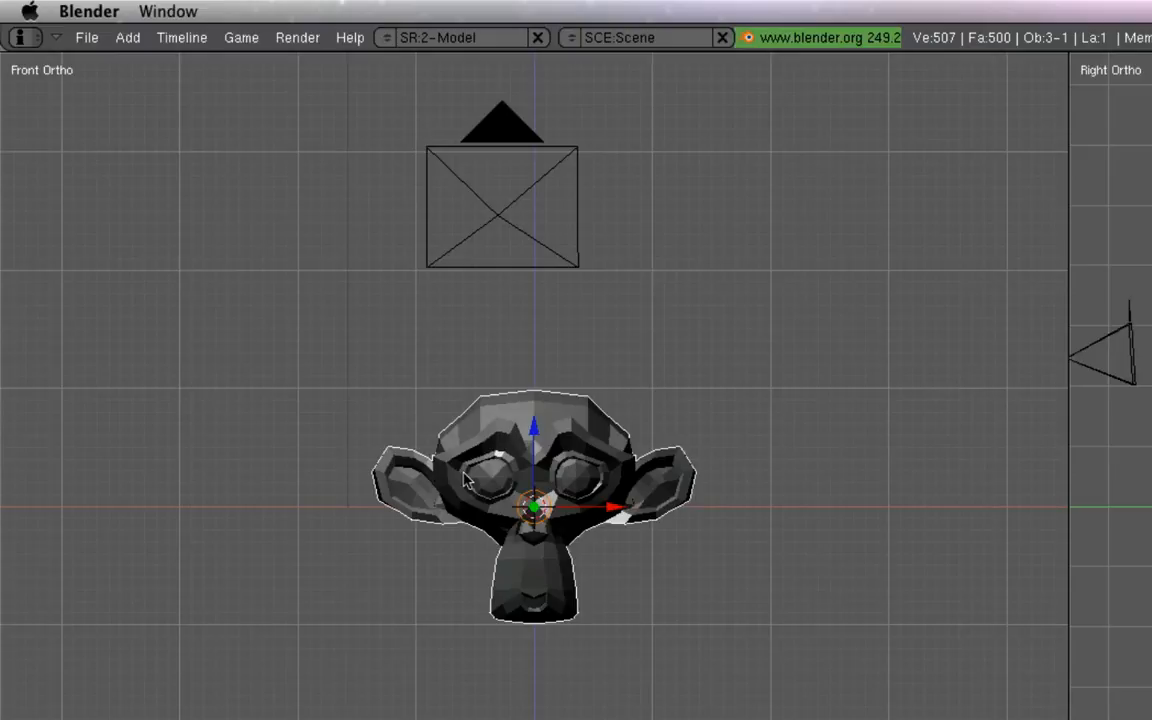
pyautogui.moveTo(152, 102)
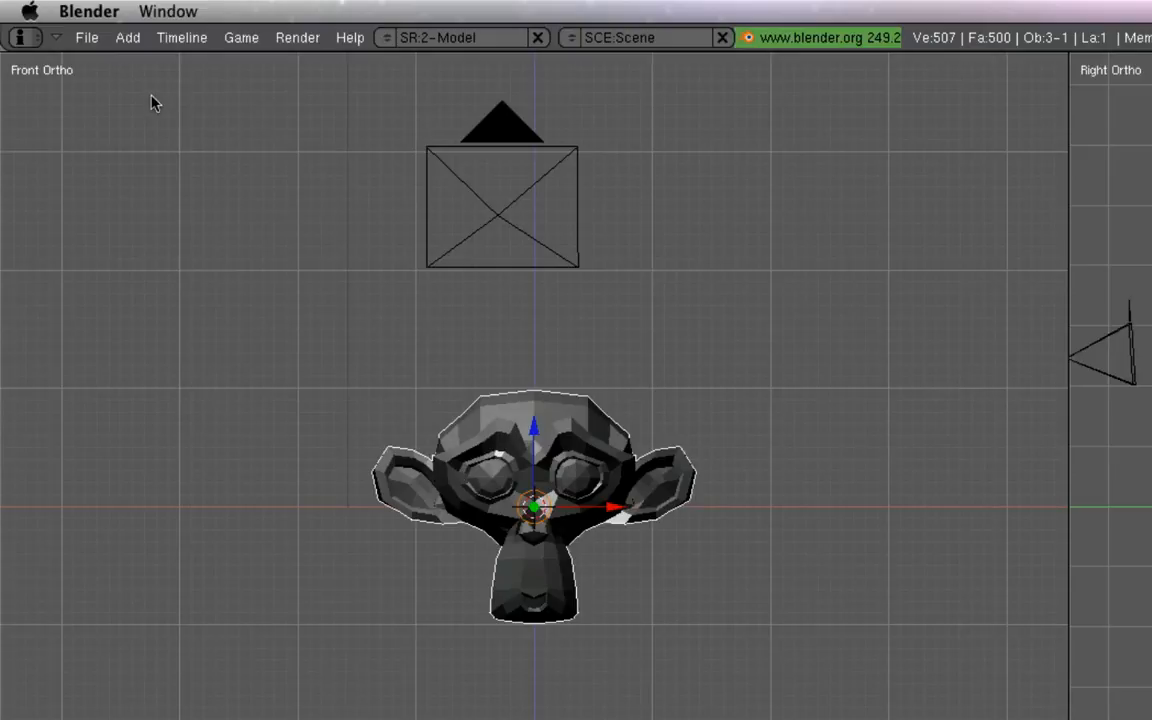
# Step: Save the current monkey head scene in Blender from the File menu
pyautogui.click(90, 37)
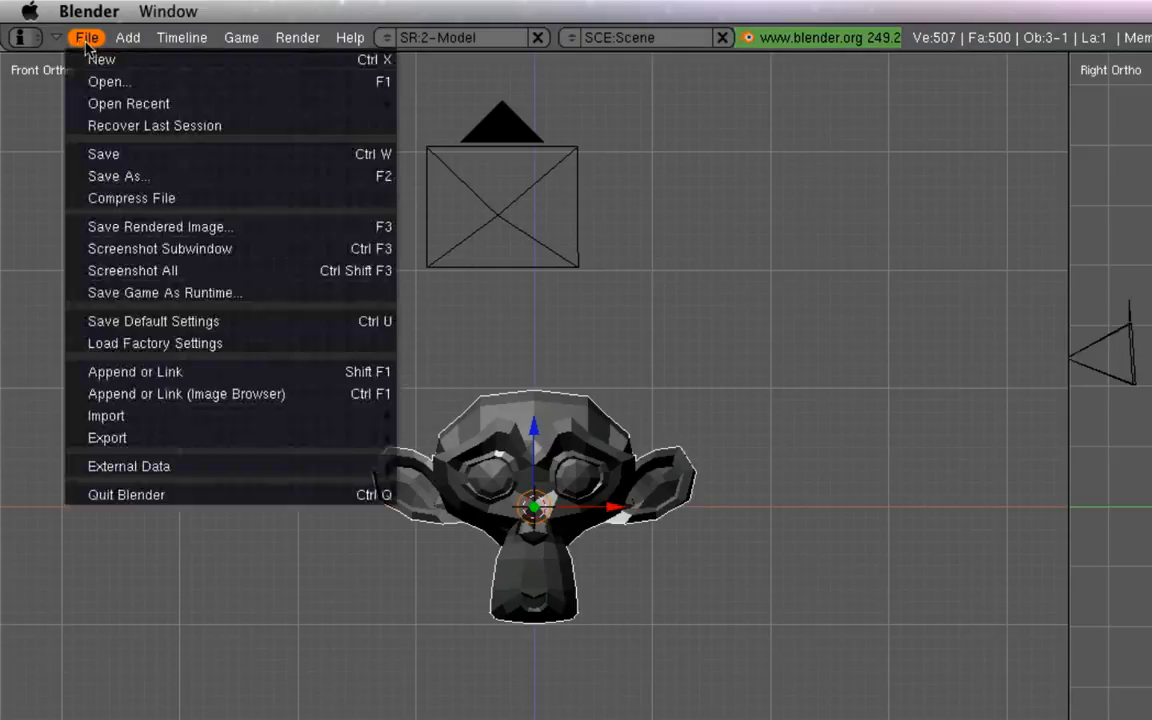
pyautogui.moveTo(104, 153)
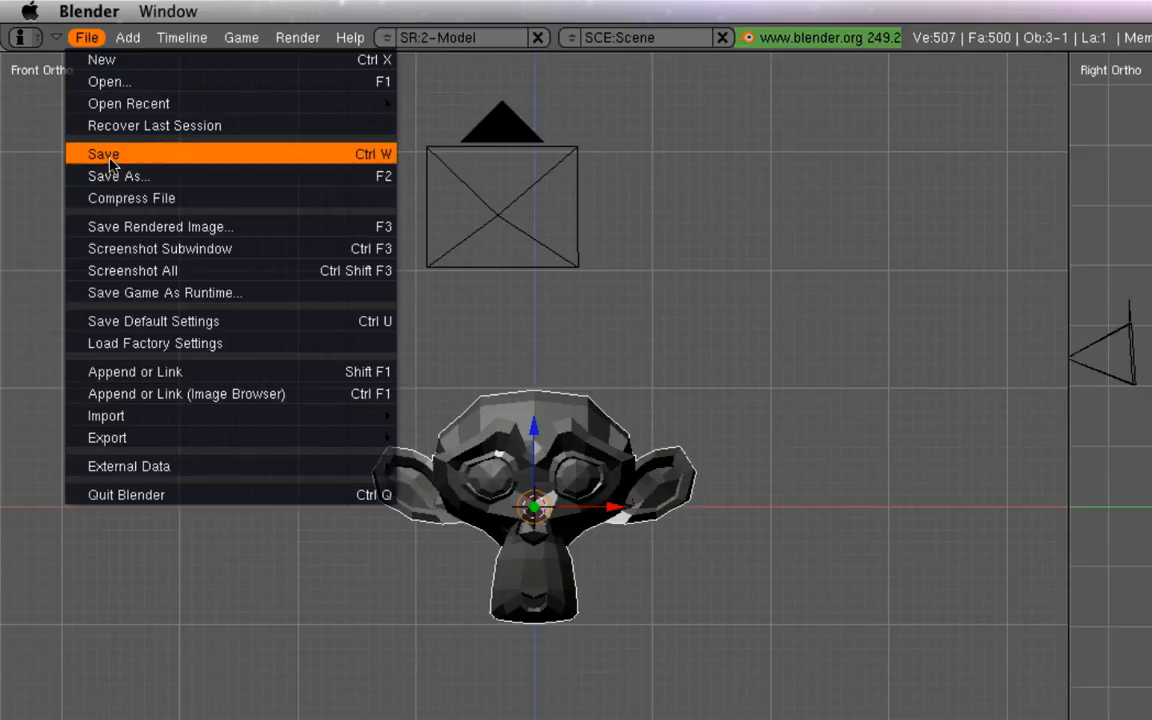
pyautogui.click(104, 153)
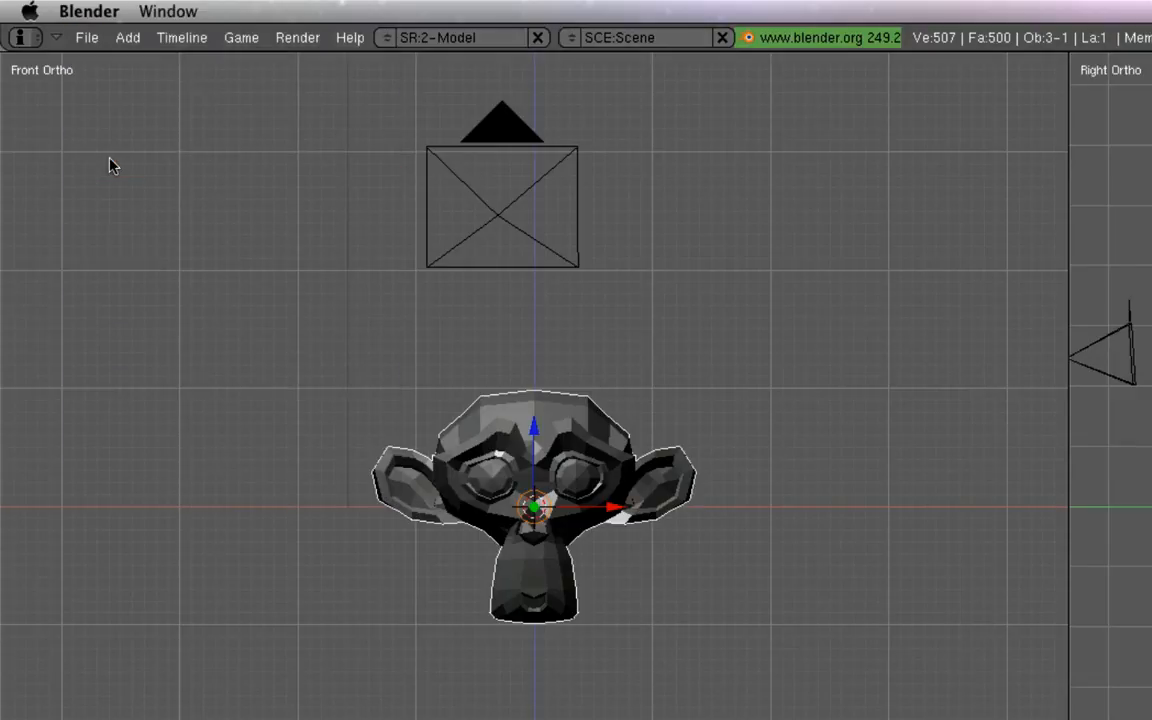
pyautogui.click(89, 38)
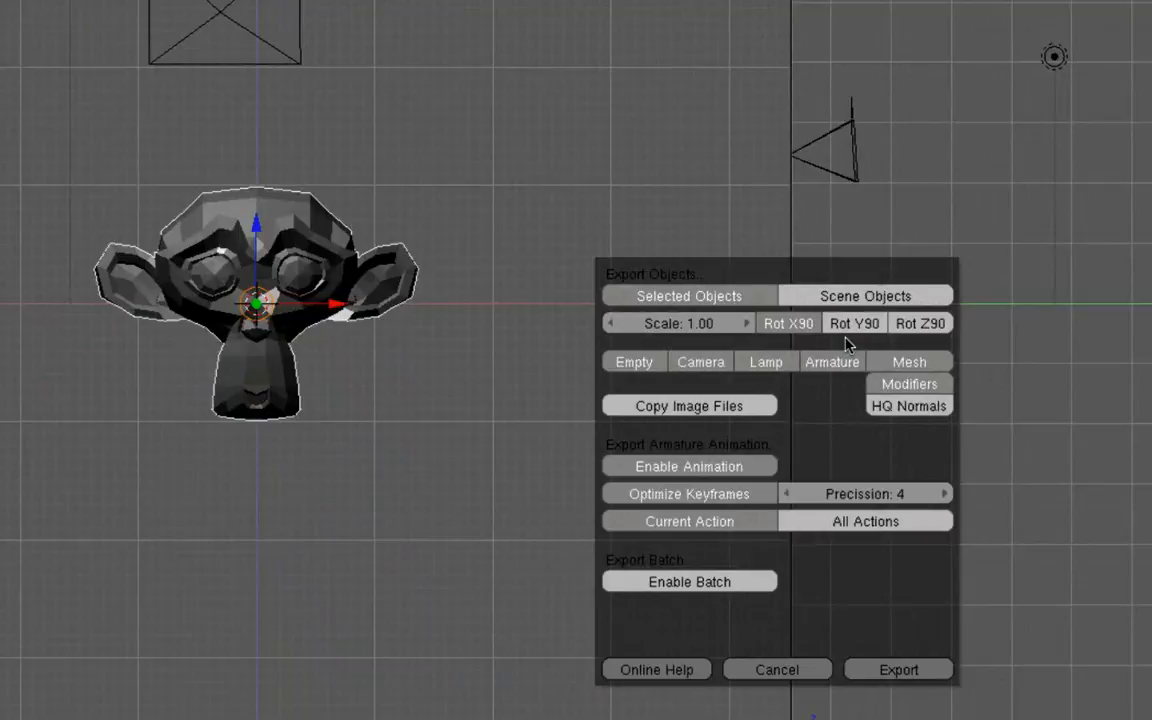
pyautogui.moveTo(742, 322)
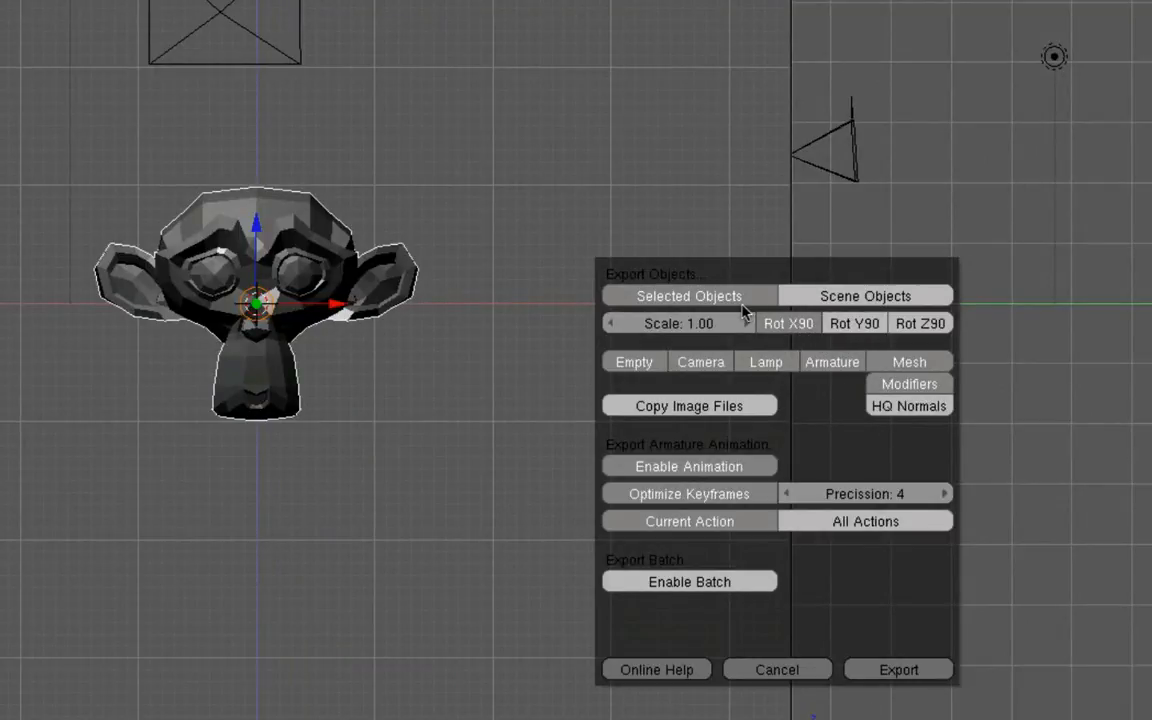
pyautogui.moveTo(689, 296)
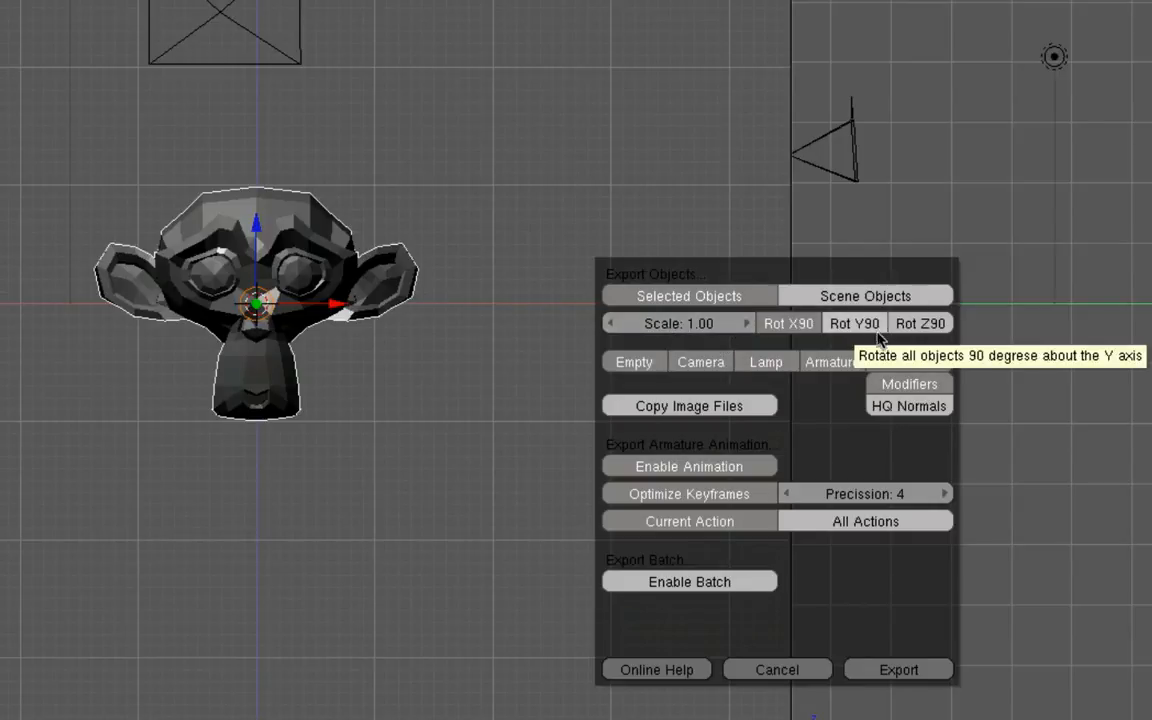
pyautogui.moveTo(640, 364)
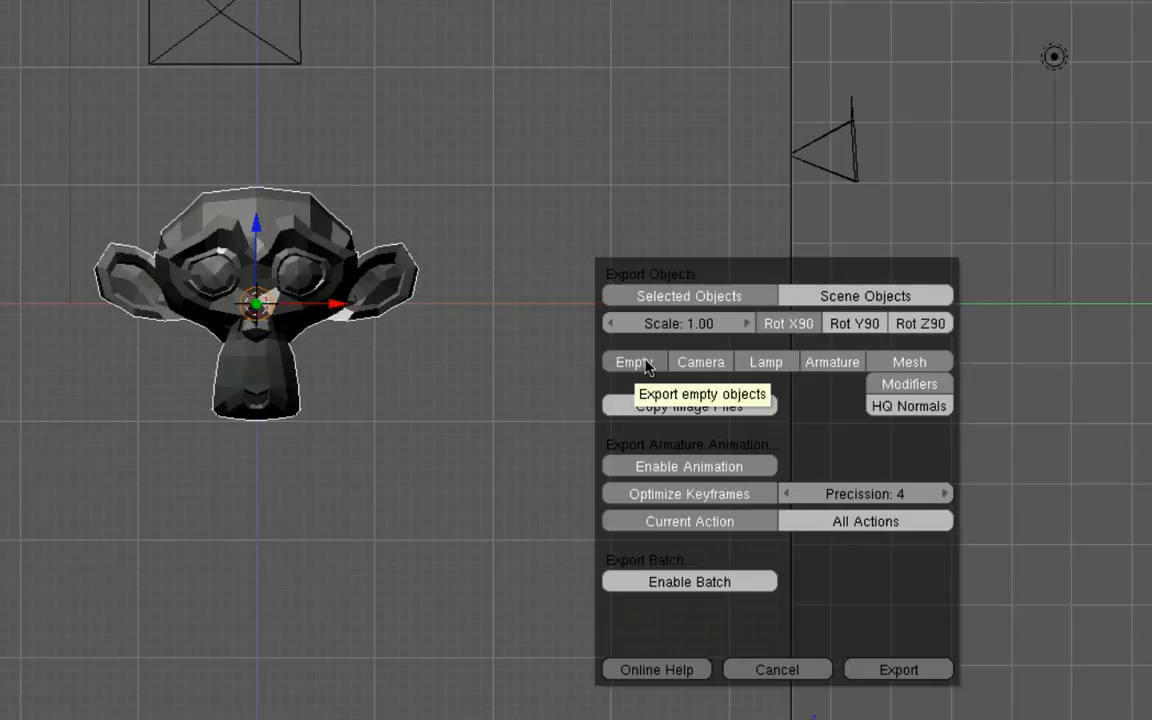
pyautogui.moveTo(703, 370)
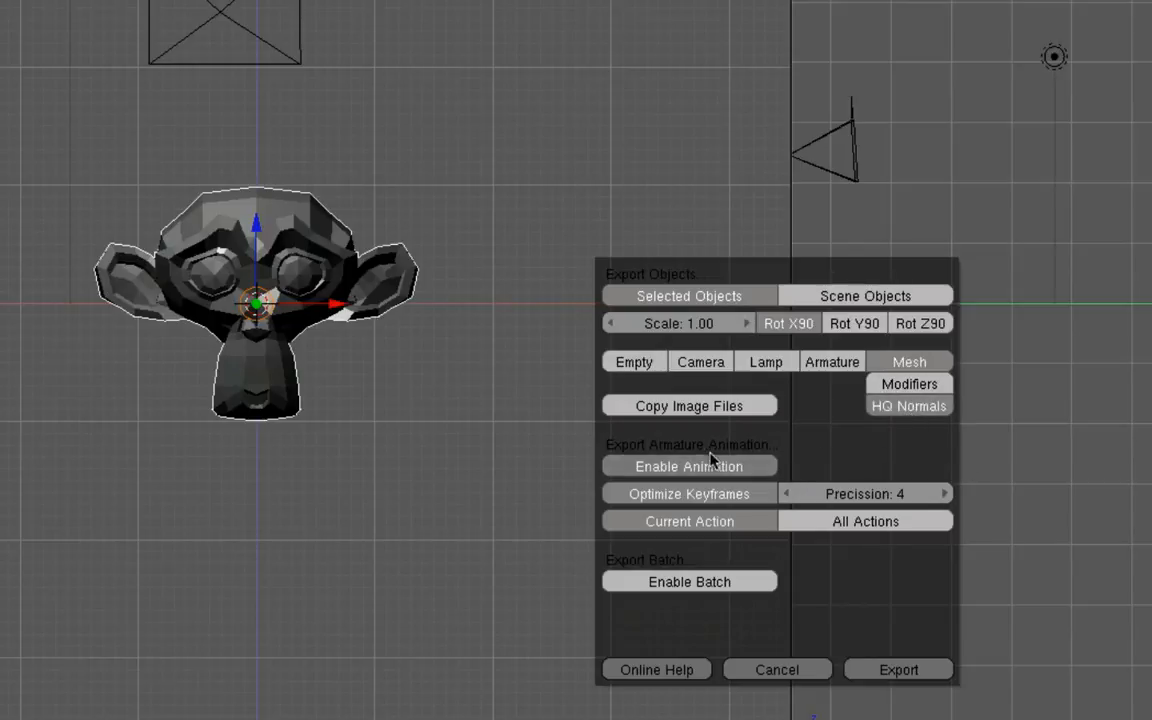
# Step: Export the monkey scene using Scene Objects and Rot X90 settings
pyautogui.click(689, 466)
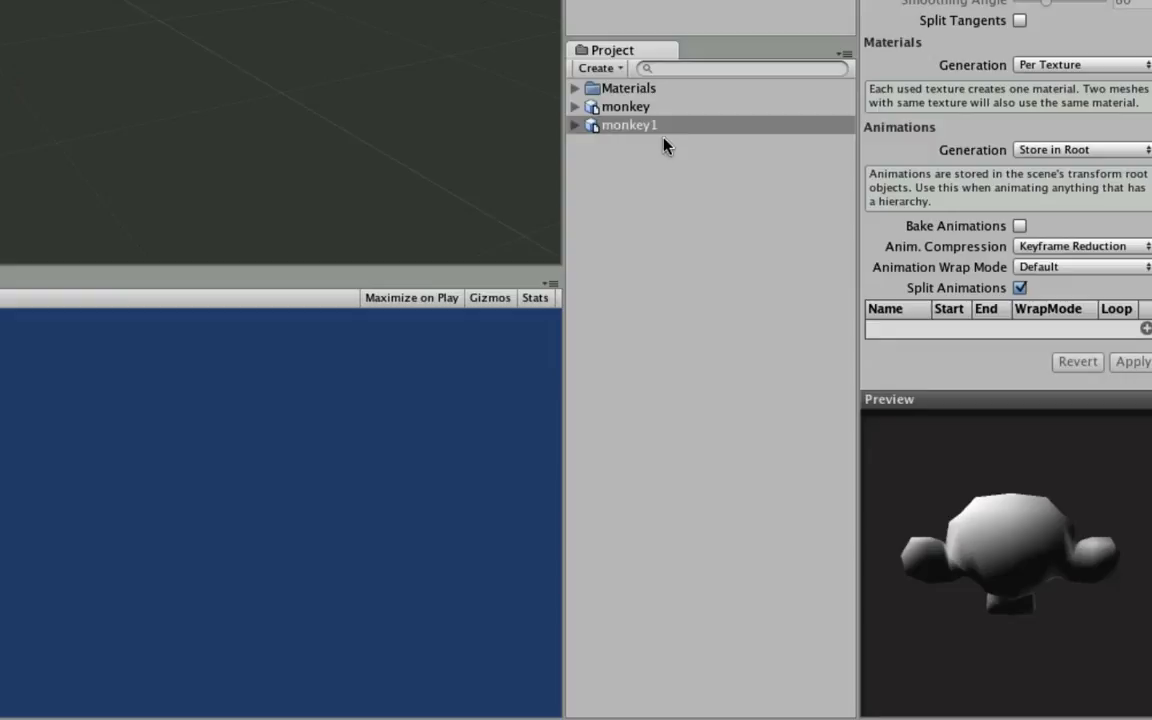
# Step: Expand the monkey asset and inspect its Suzanne object, Suzanne mesh and Lamp
pyautogui.click(625, 106)
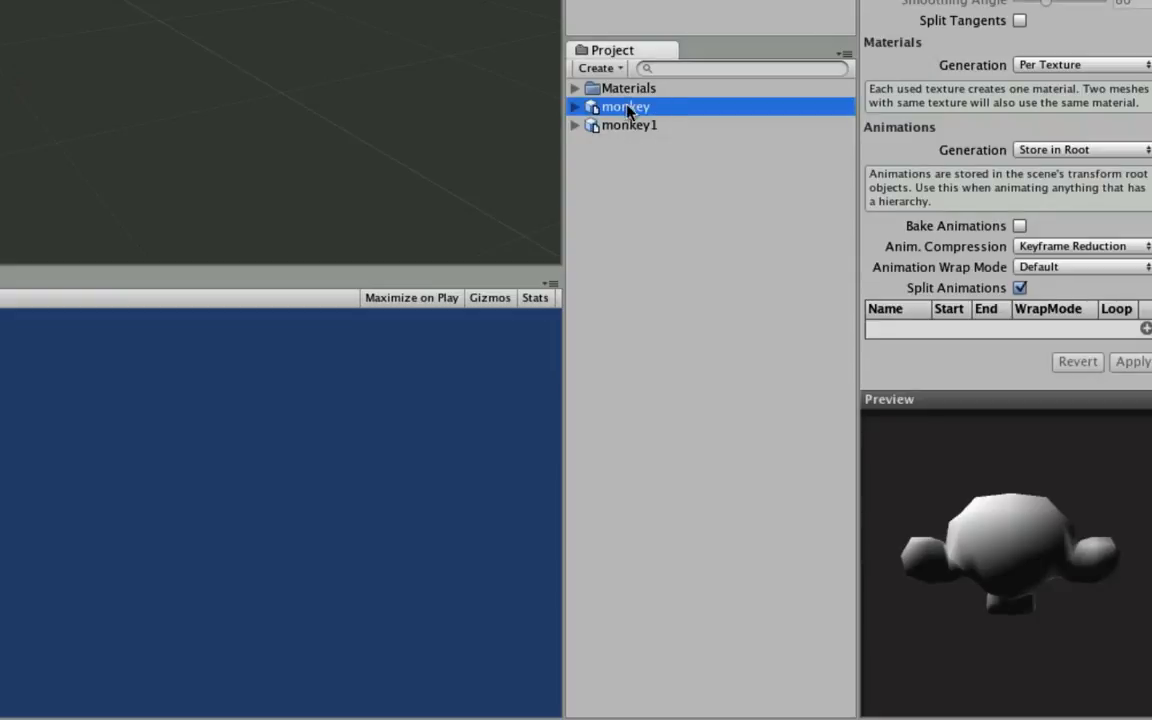
pyautogui.click(574, 106)
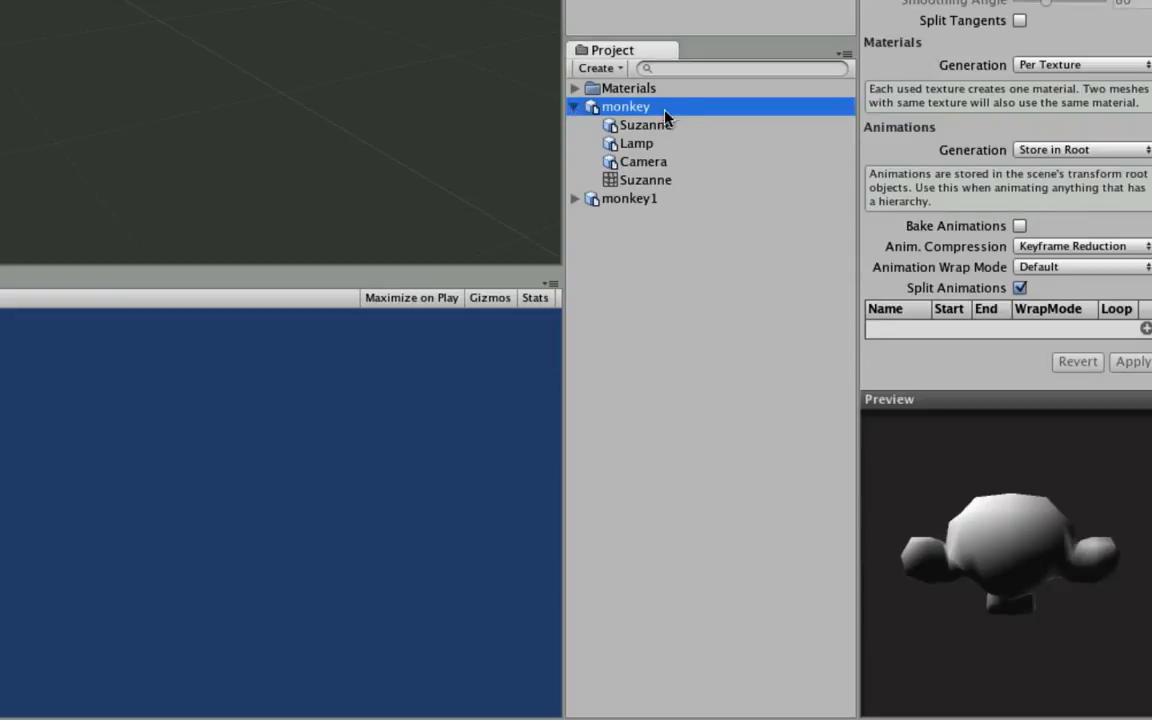
pyautogui.click(645, 124)
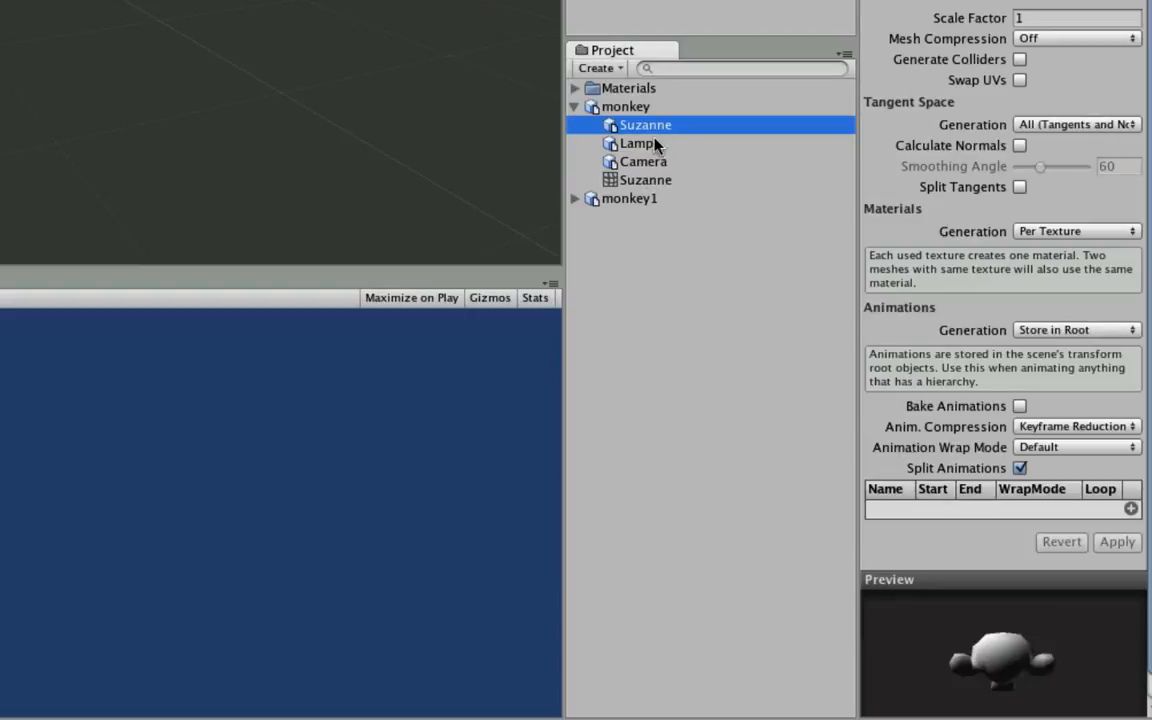
pyautogui.click(645, 180)
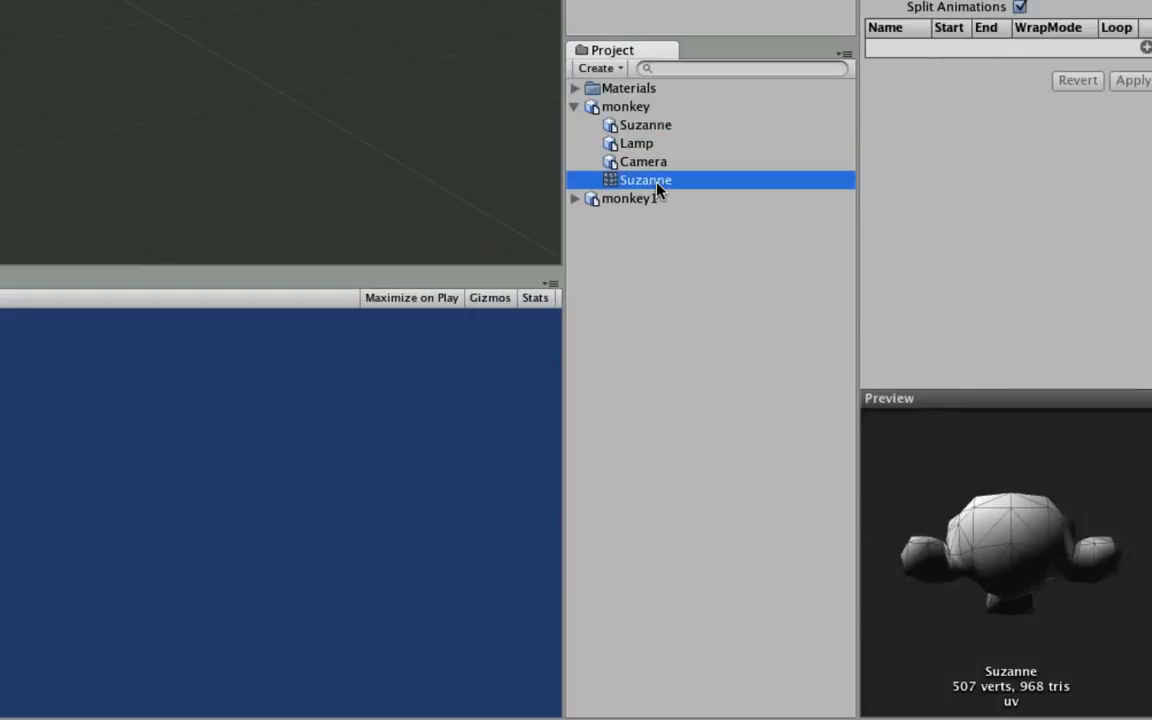
pyautogui.click(636, 143)
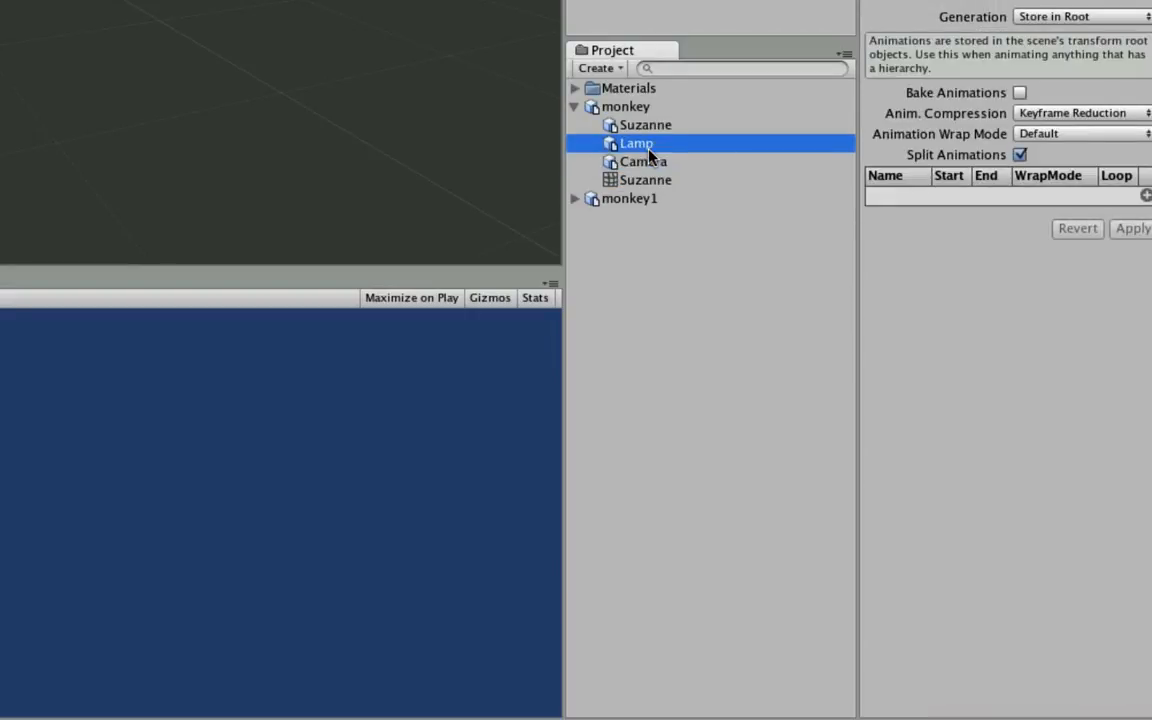
pyautogui.click(624, 106)
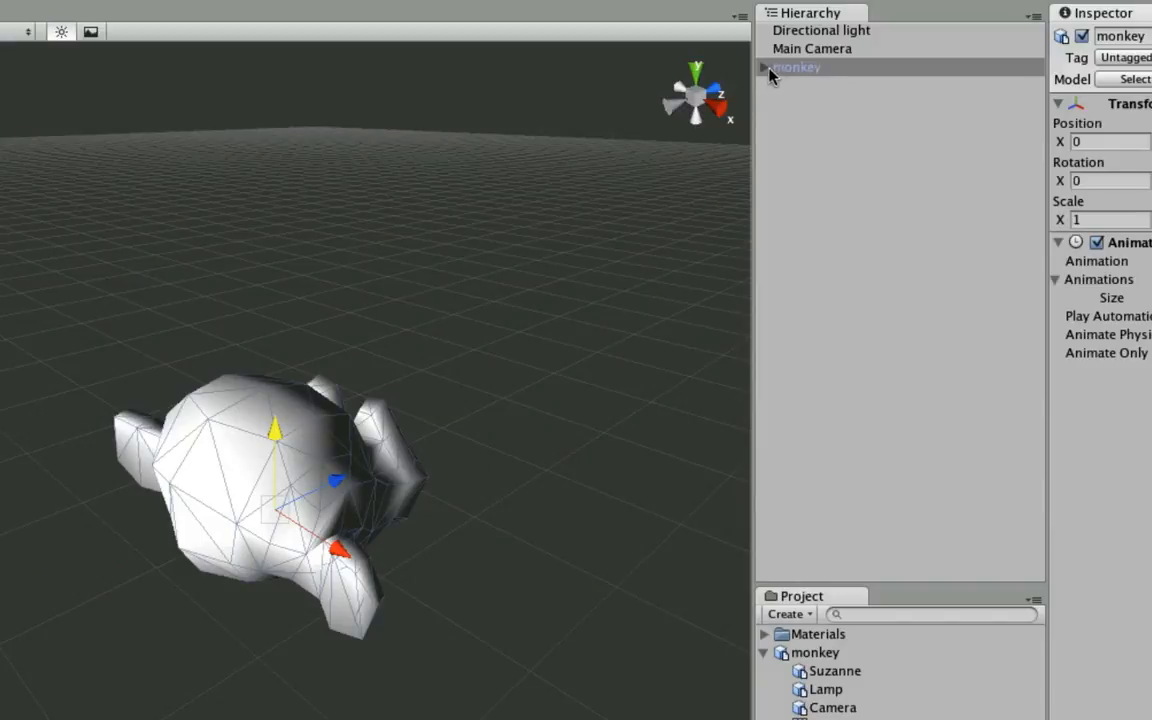
# Step: Delete Camera and Lamp, move Suzanne to the Hierarchy root, and delete monkey
pyautogui.click(768, 67)
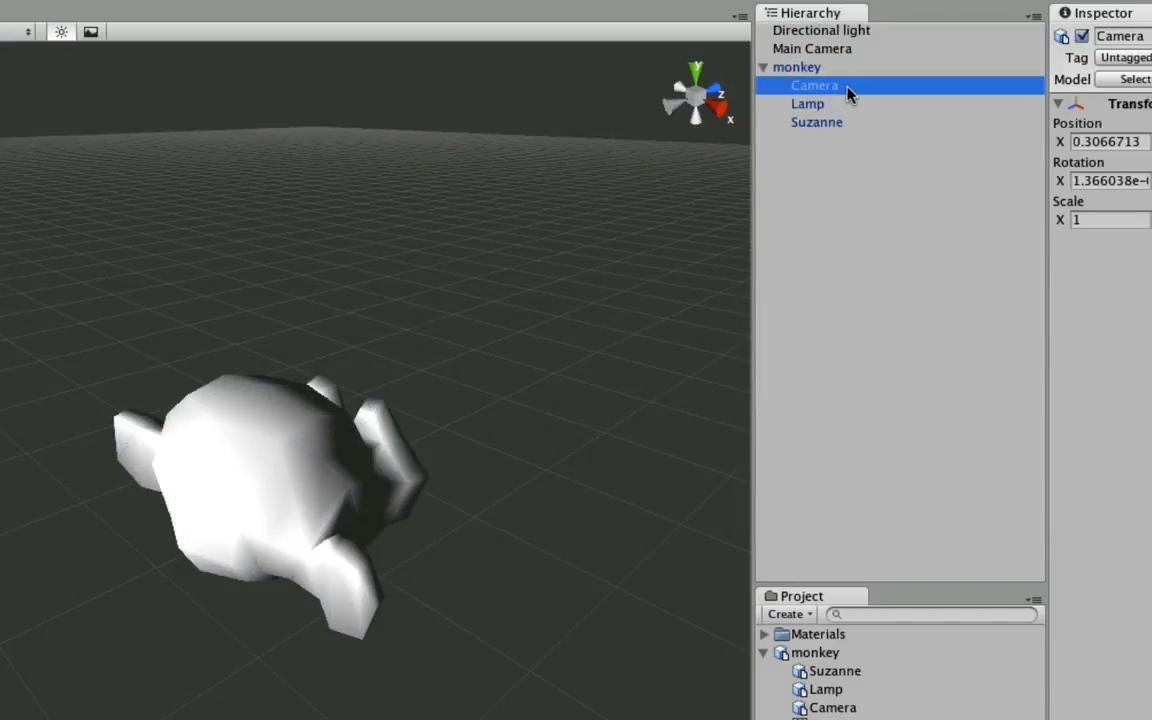
pyautogui.moveTo(841, 108)
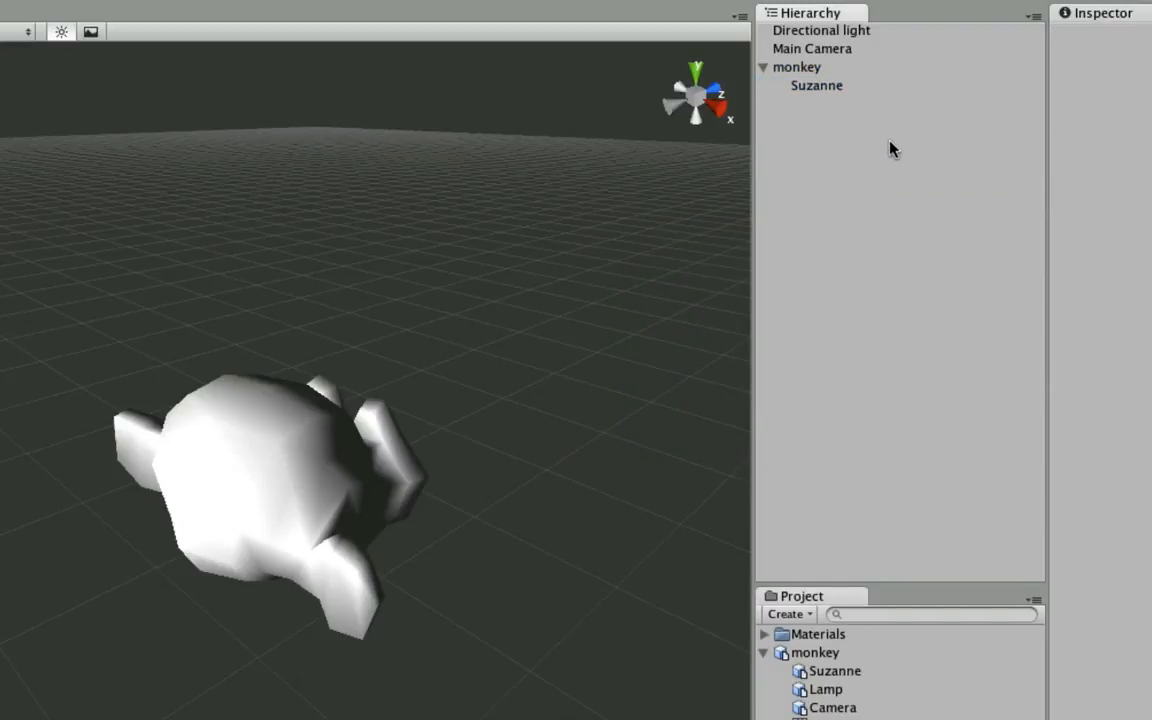
pyautogui.click(798, 67)
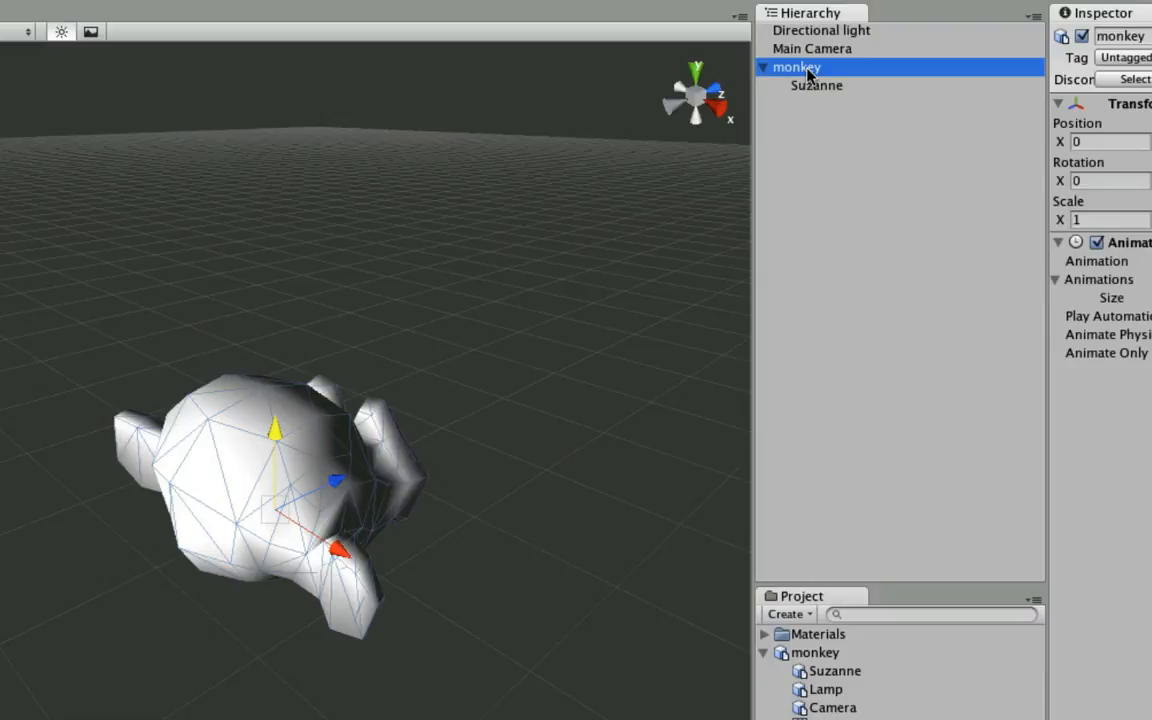
pyautogui.click(766, 67)
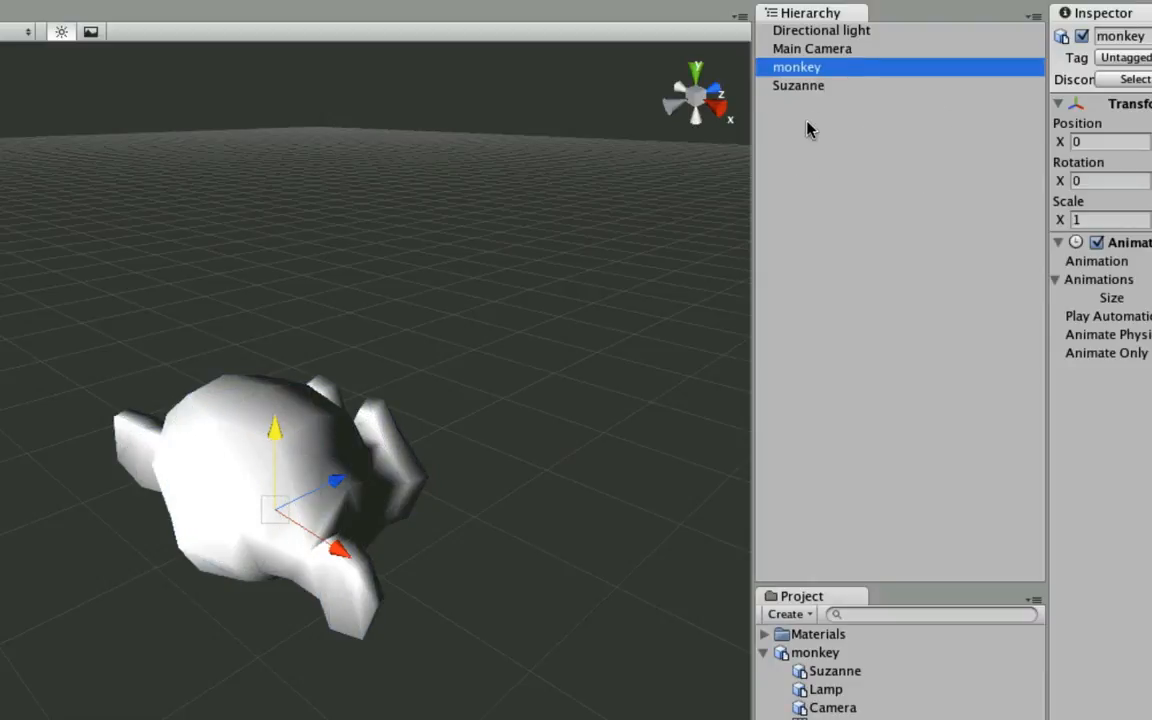
pyautogui.click(795, 85)
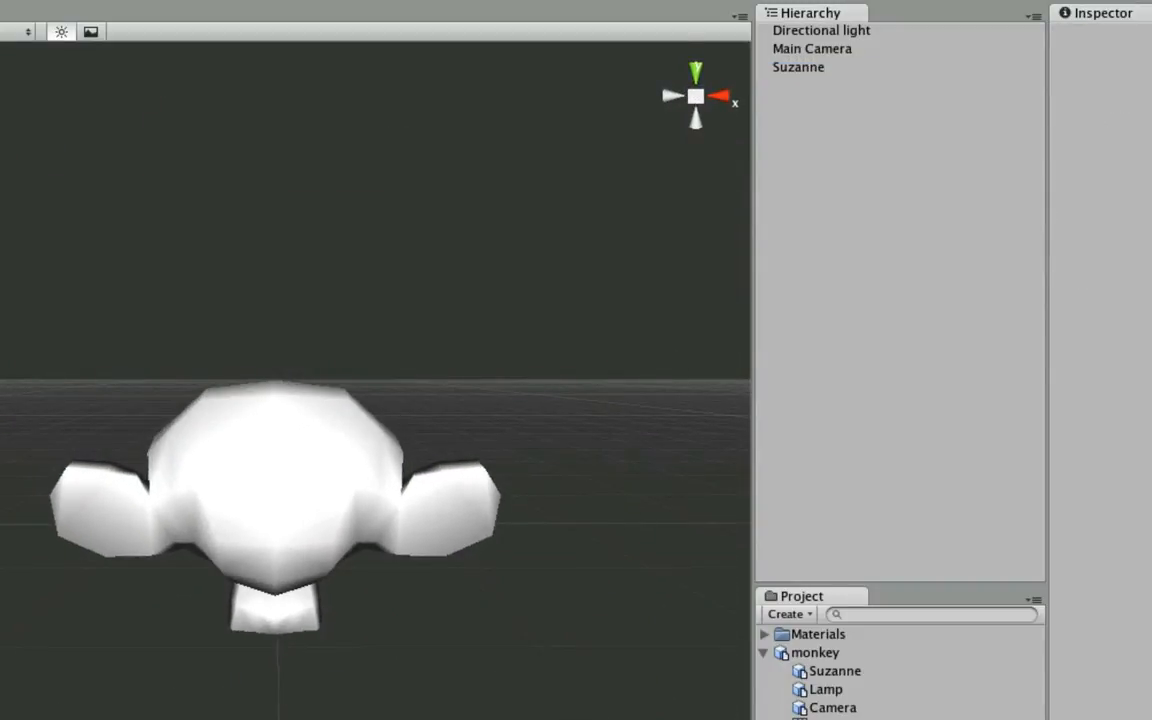
pyautogui.click(798, 67)
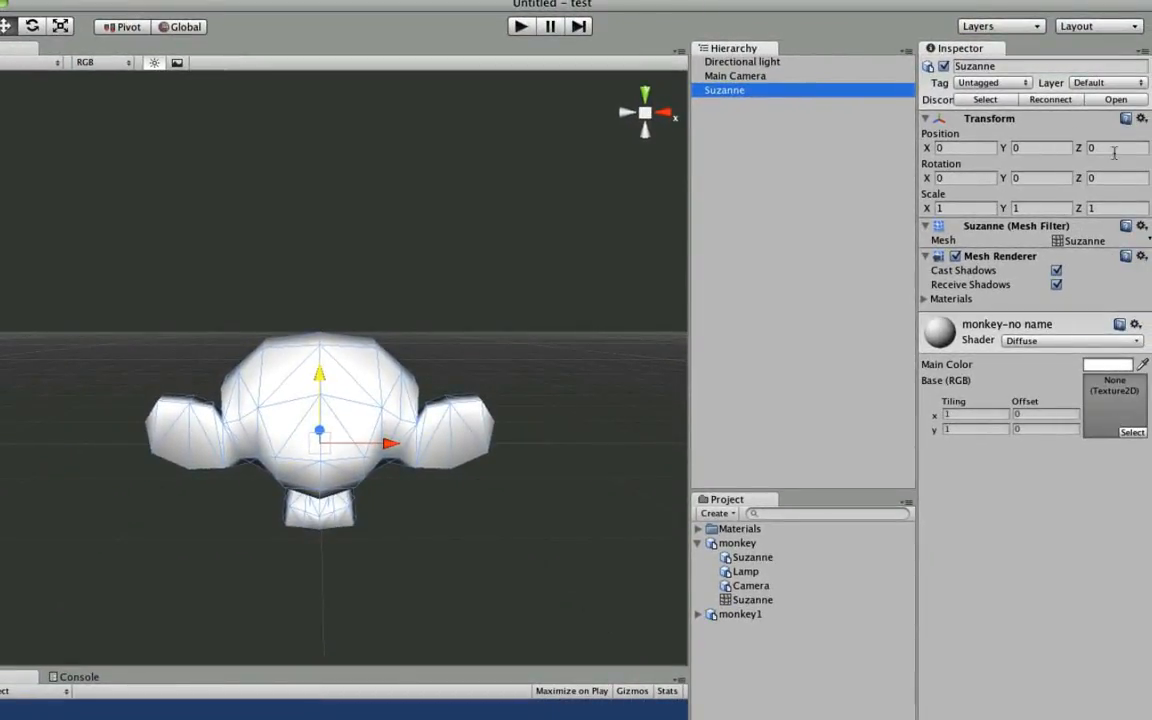
# Step: Return Suzanne's Position Z to 0 and set its Rotation Y to 180
pyautogui.write('1')
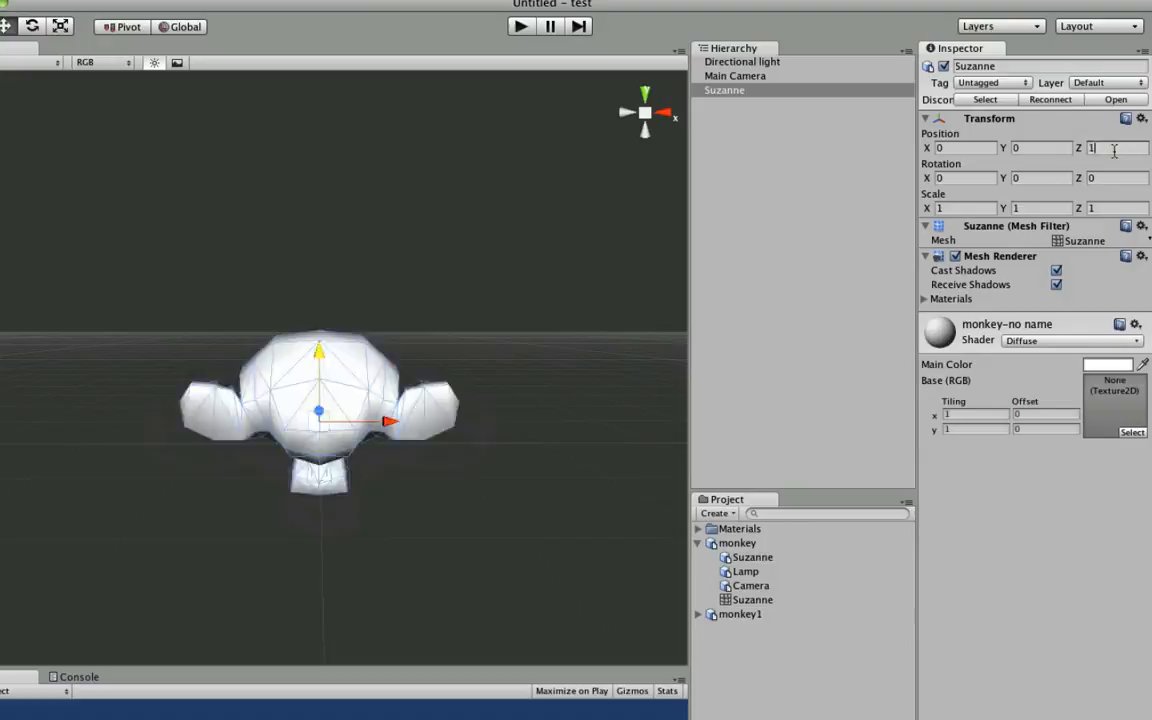
pyautogui.write('0')
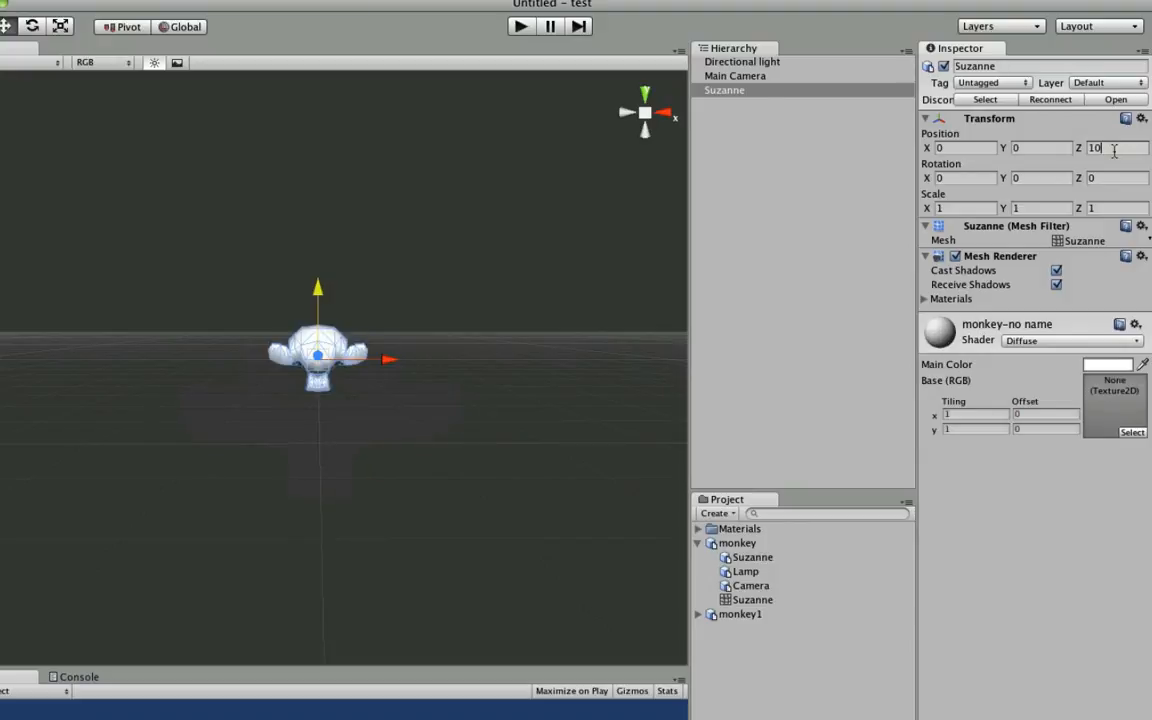
pyautogui.write('0')
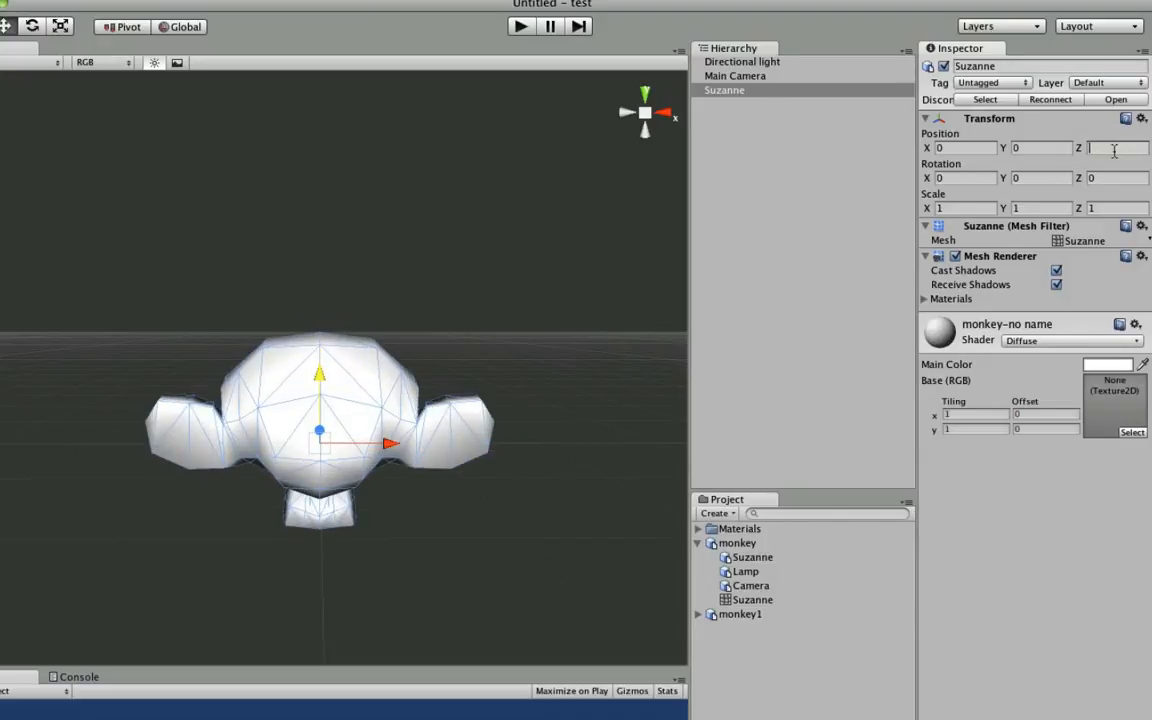
pyautogui.click(1025, 179)
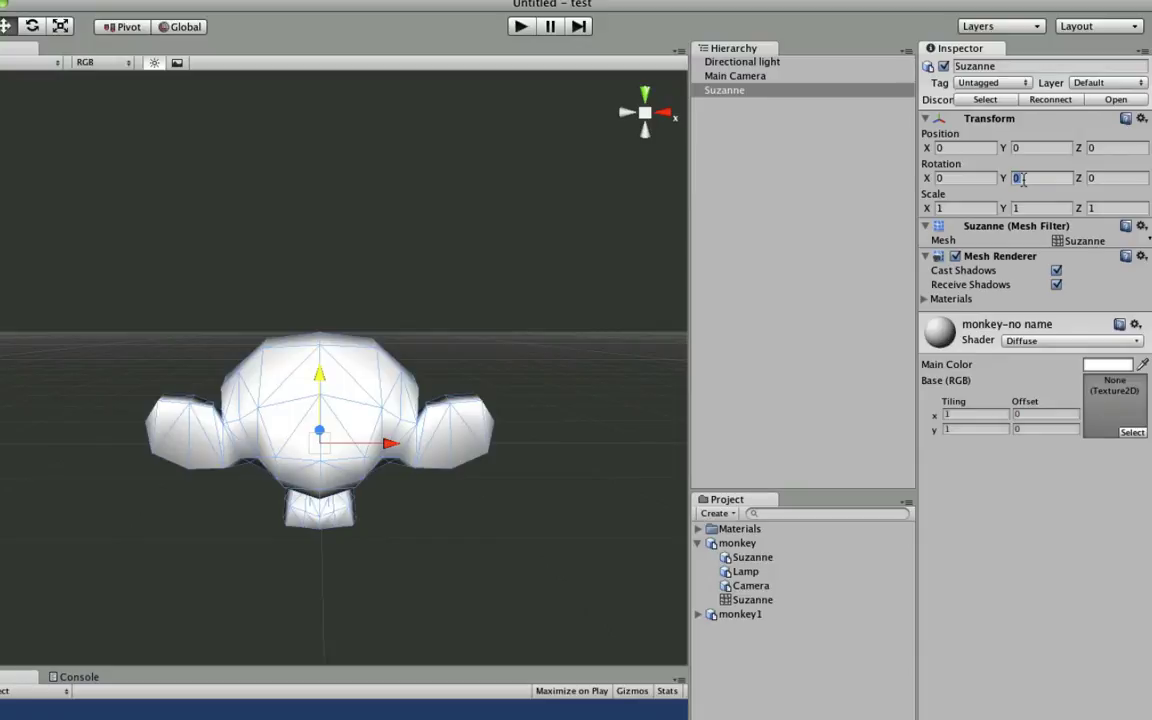
pyautogui.write('180')
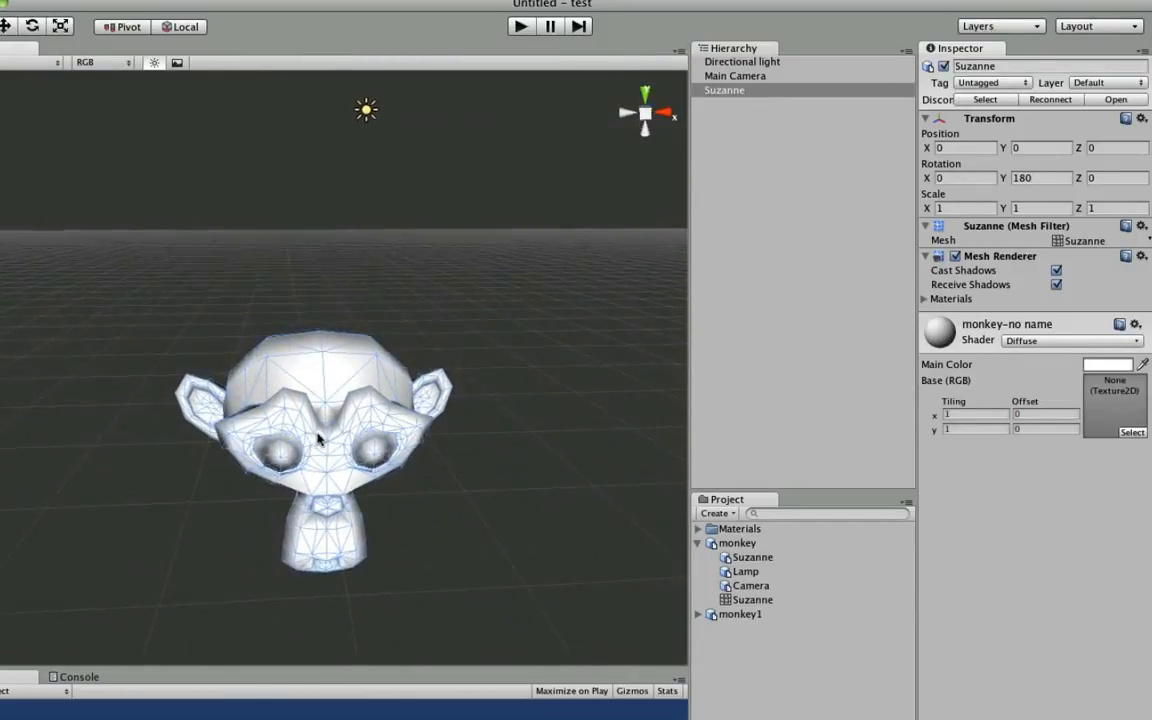
pyautogui.click(730, 90)
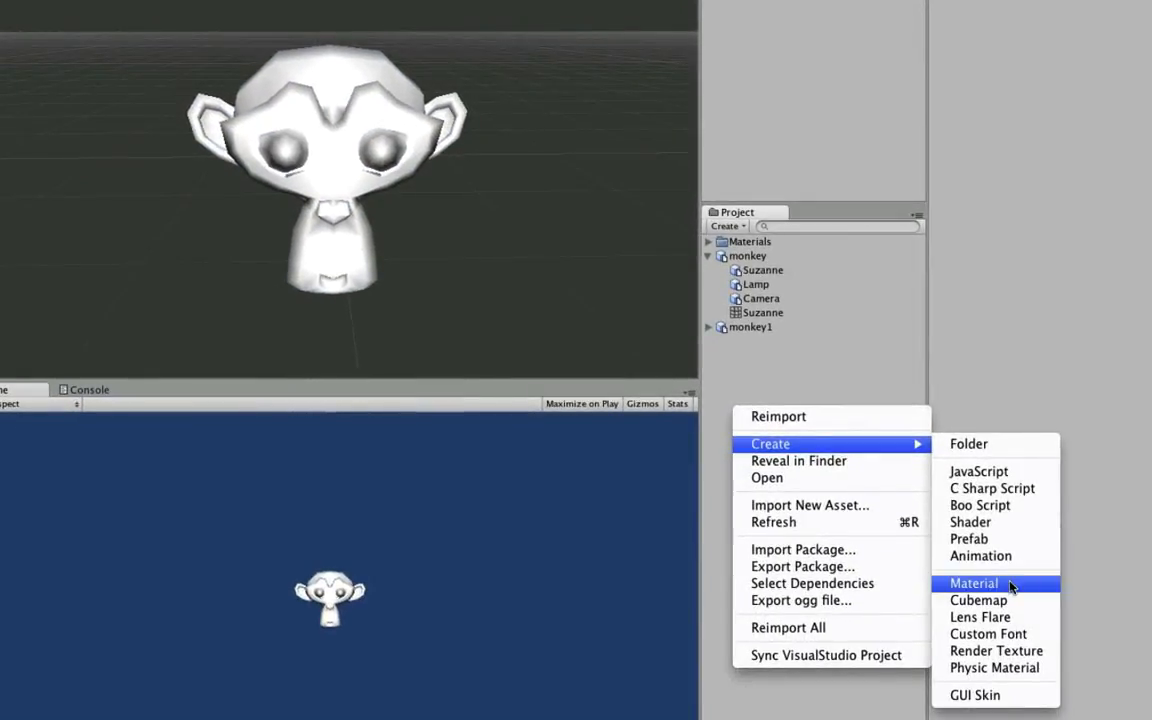
pyautogui.moveTo(989, 633)
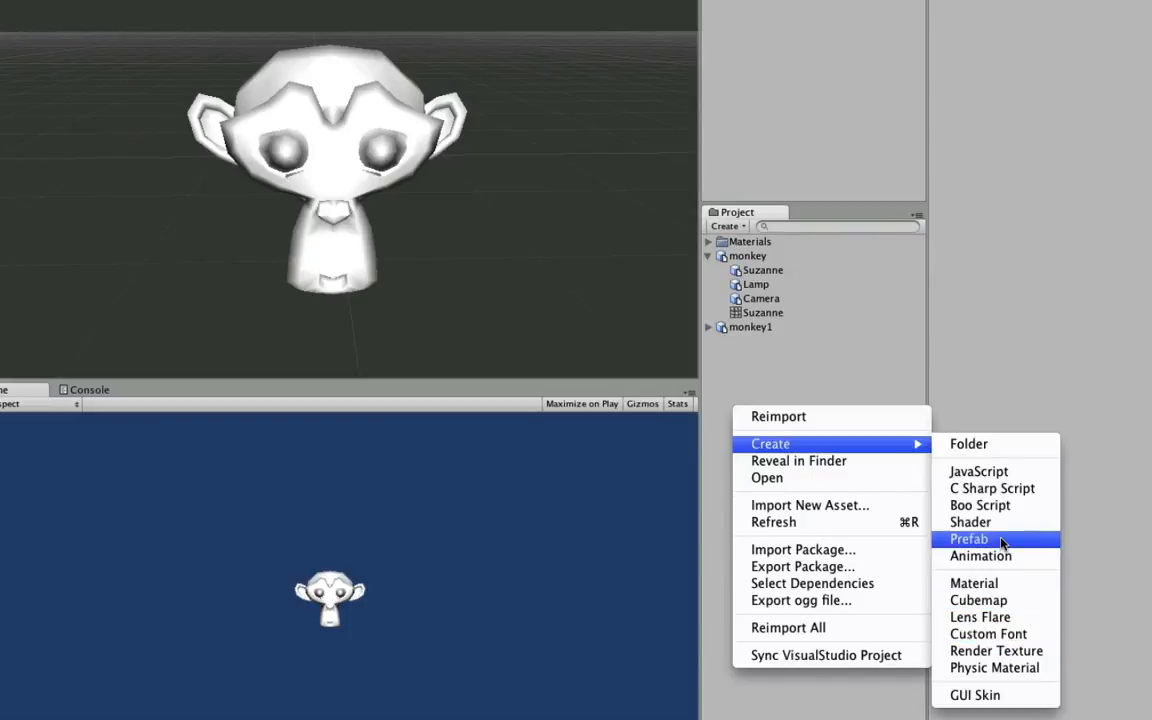
# Step: Create a new prefab named 'head' and select Suzanne in the Hierarchy
pyautogui.click(969, 539)
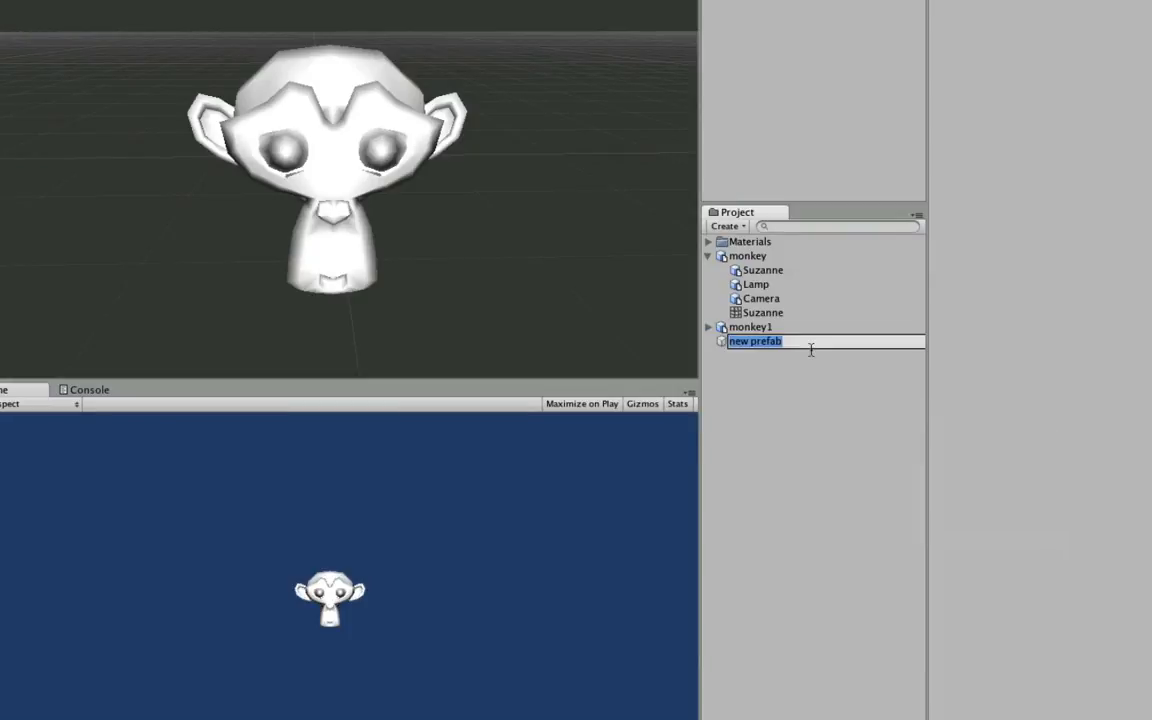
pyautogui.write('head')
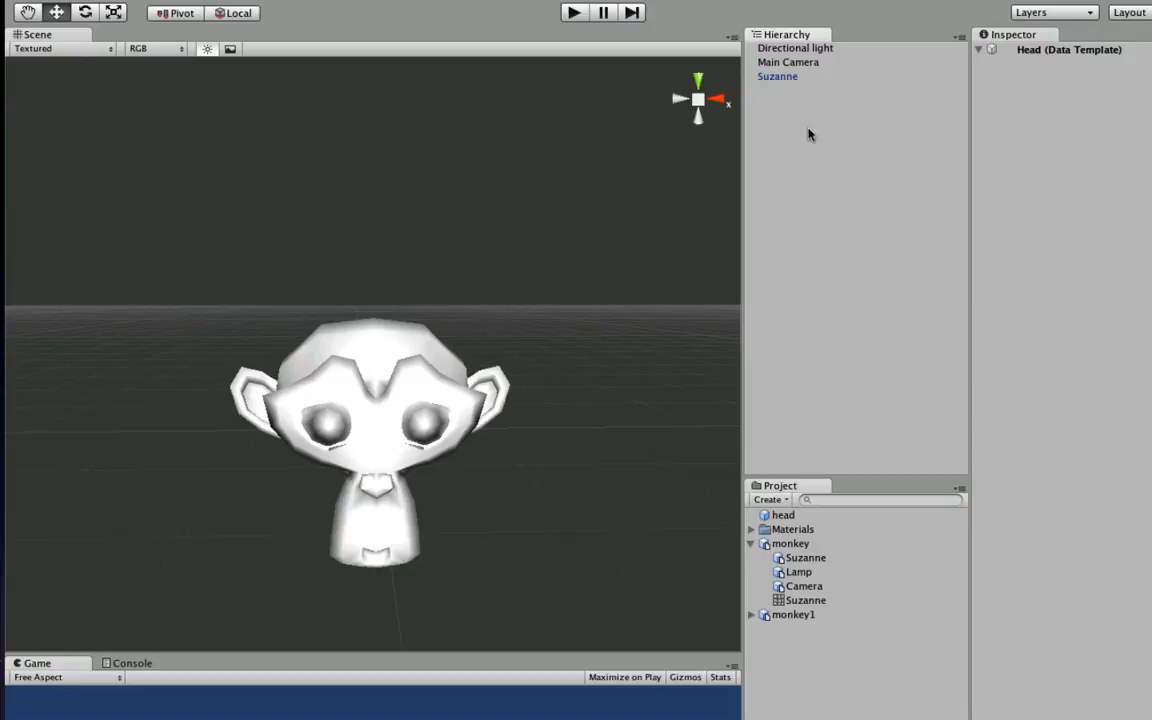
pyautogui.click(777, 76)
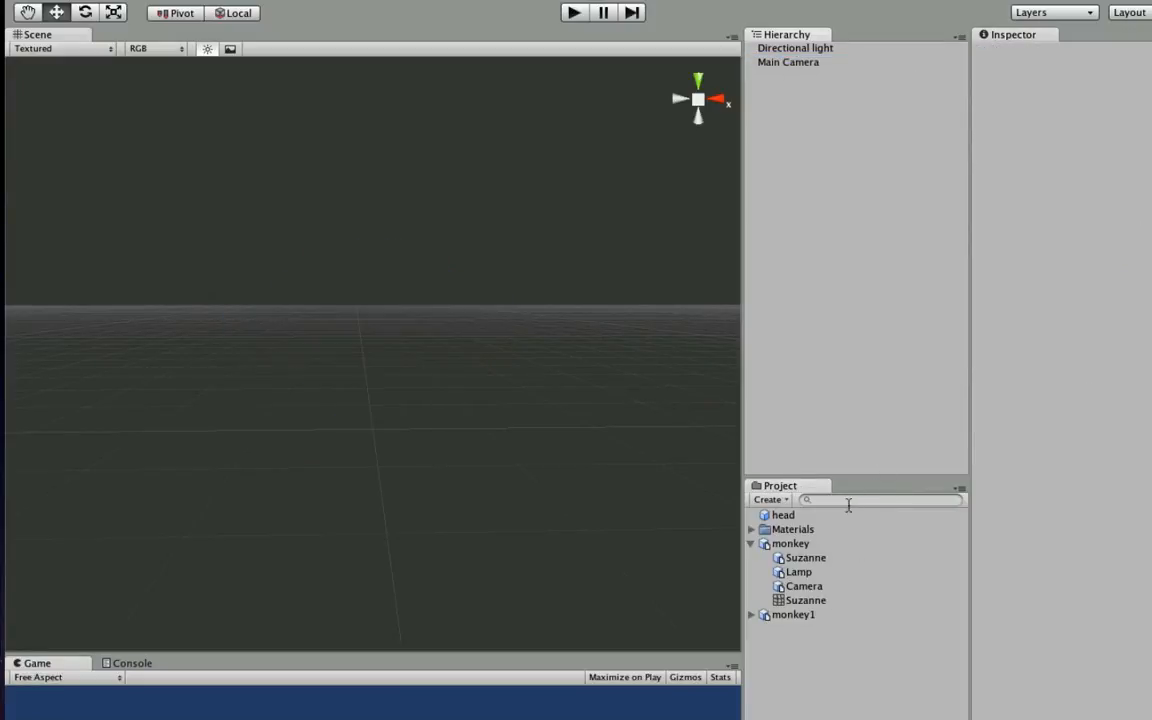
# Step: Expand monkey1 and set its Suzanne import Scale Factor to 0.8
pyautogui.click(781, 514)
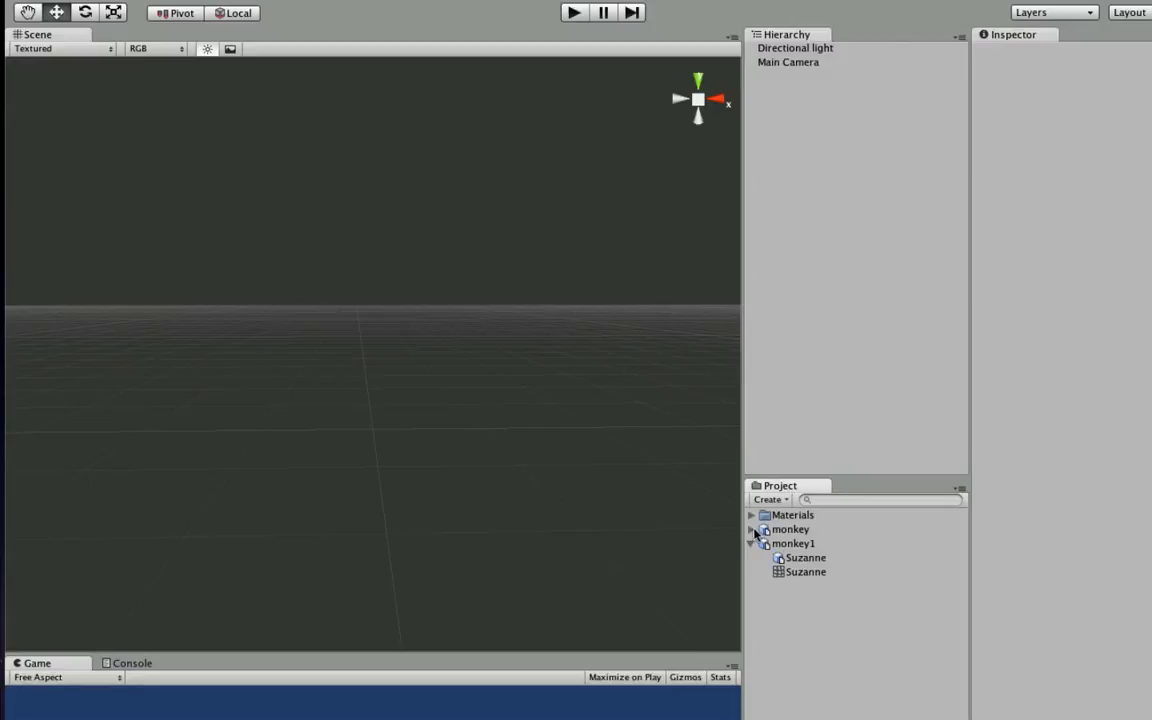
pyautogui.click(751, 529)
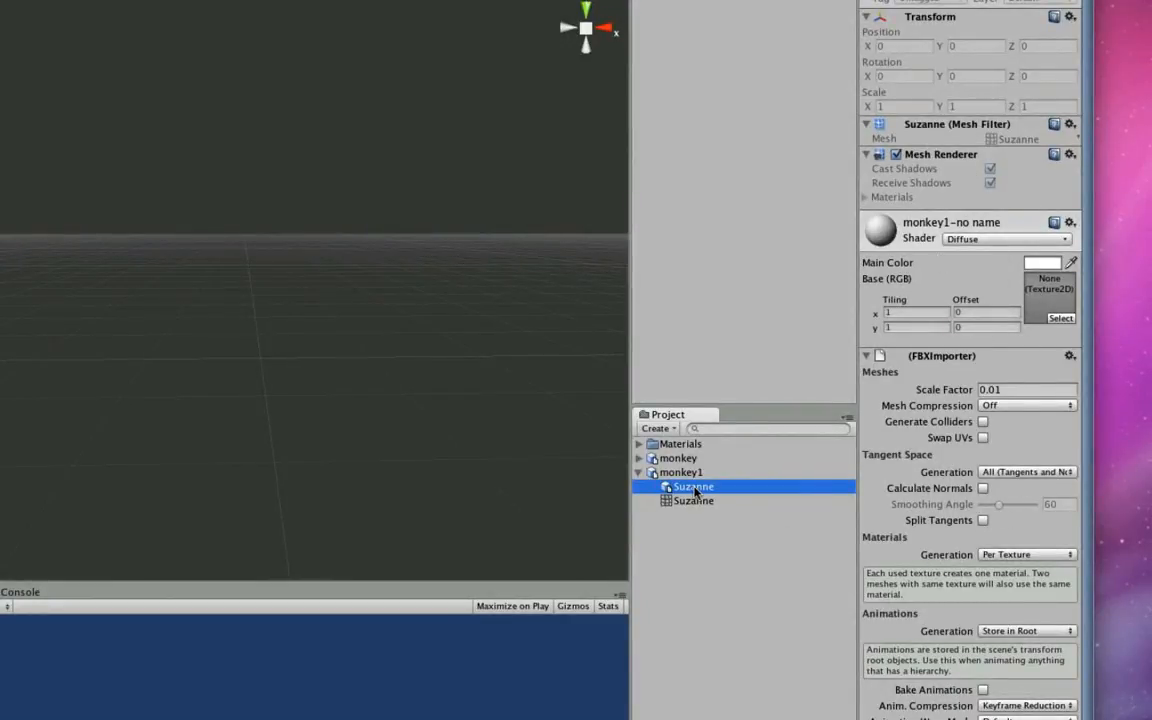
pyautogui.click(680, 472)
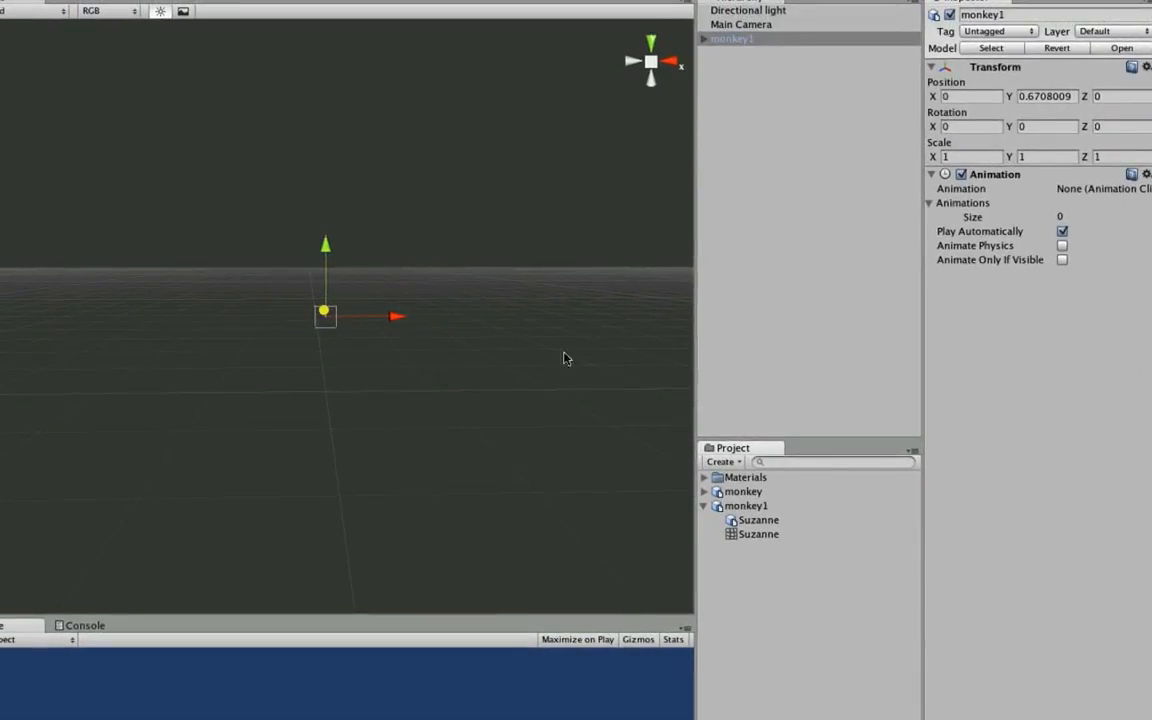
pyautogui.click(756, 519)
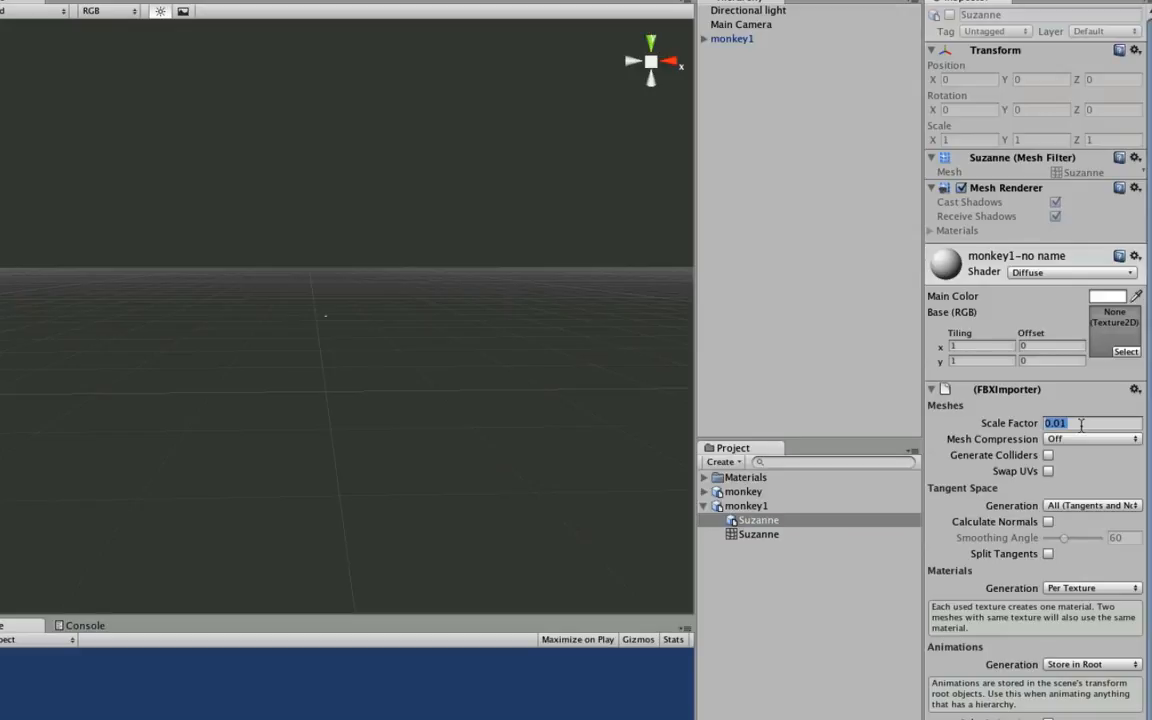
pyautogui.write('.8')
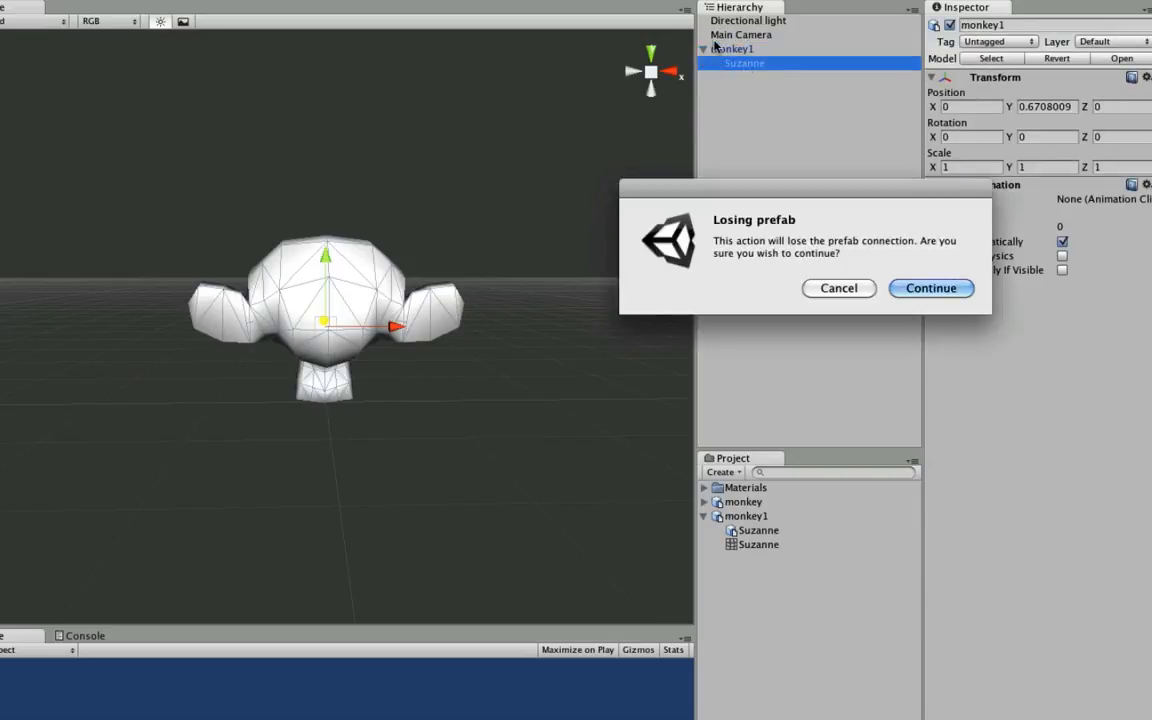
# Step: Confirm breaking the prefab connection, delete monkey1, and set Suzanne's Rotation Y to 180
pyautogui.click(930, 288)
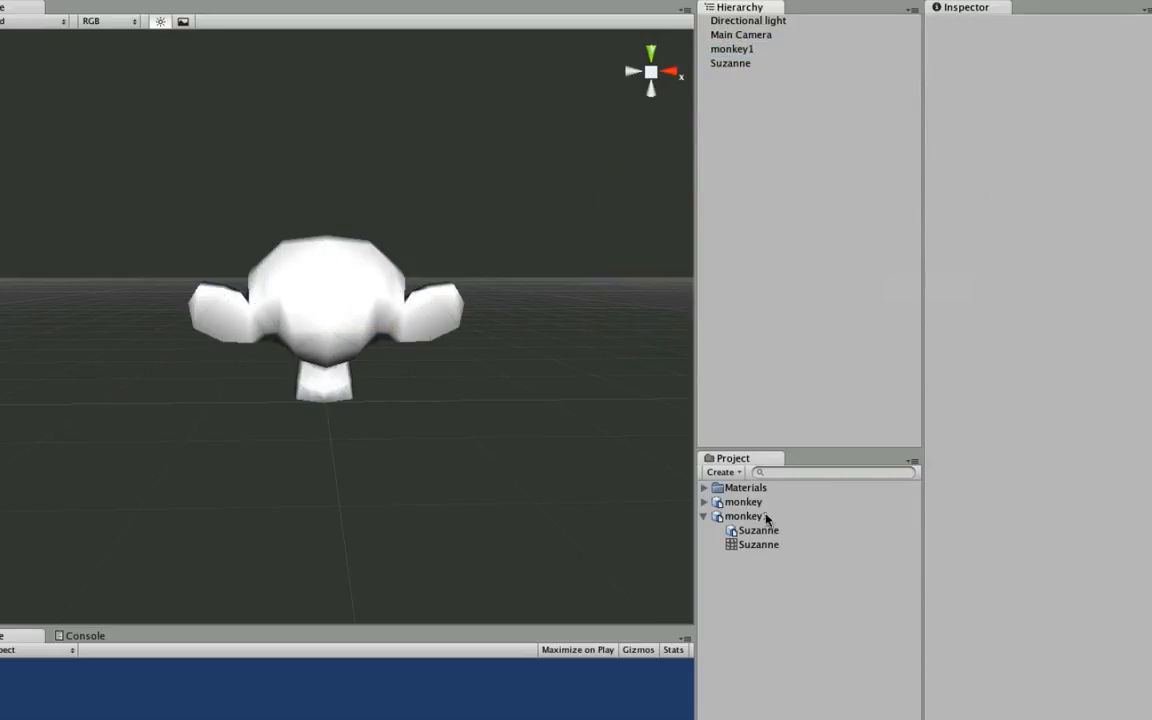
pyautogui.click(757, 545)
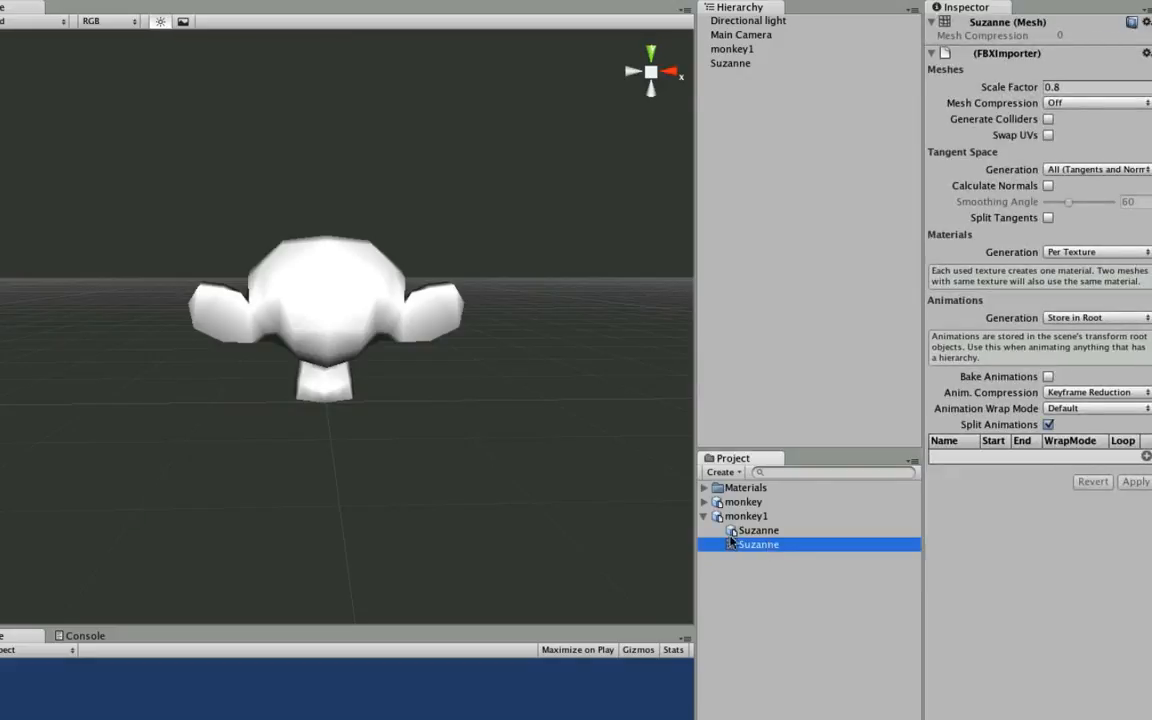
pyautogui.click(730, 62)
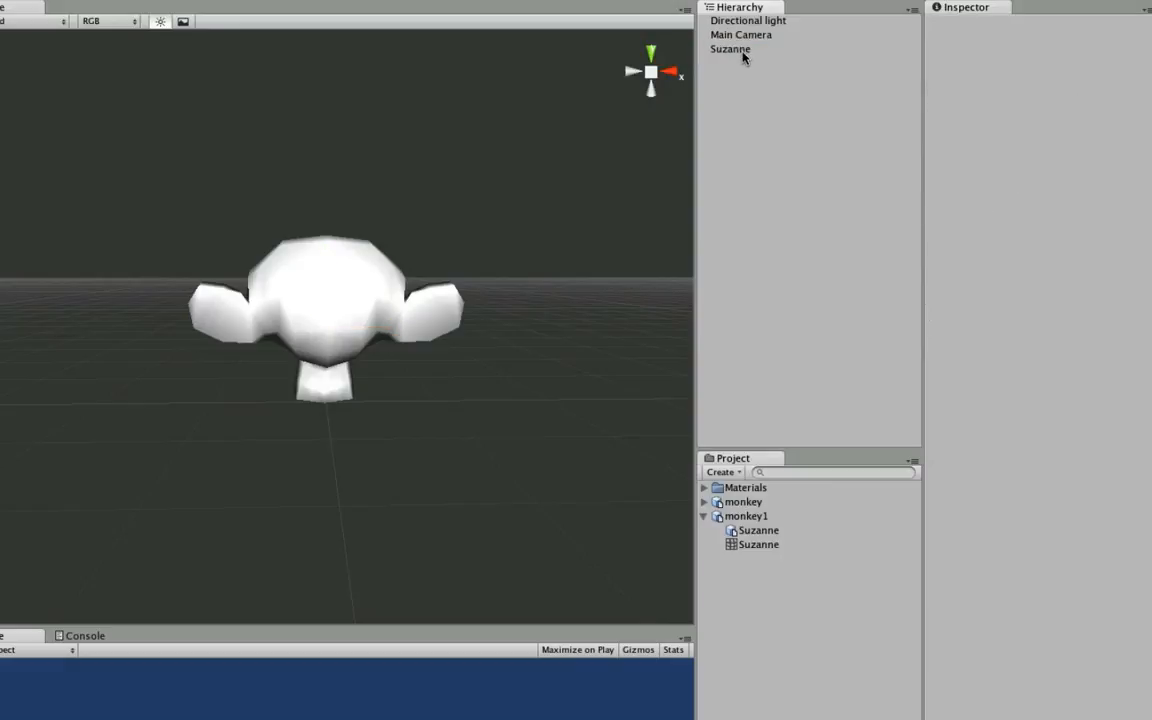
pyautogui.click(729, 49)
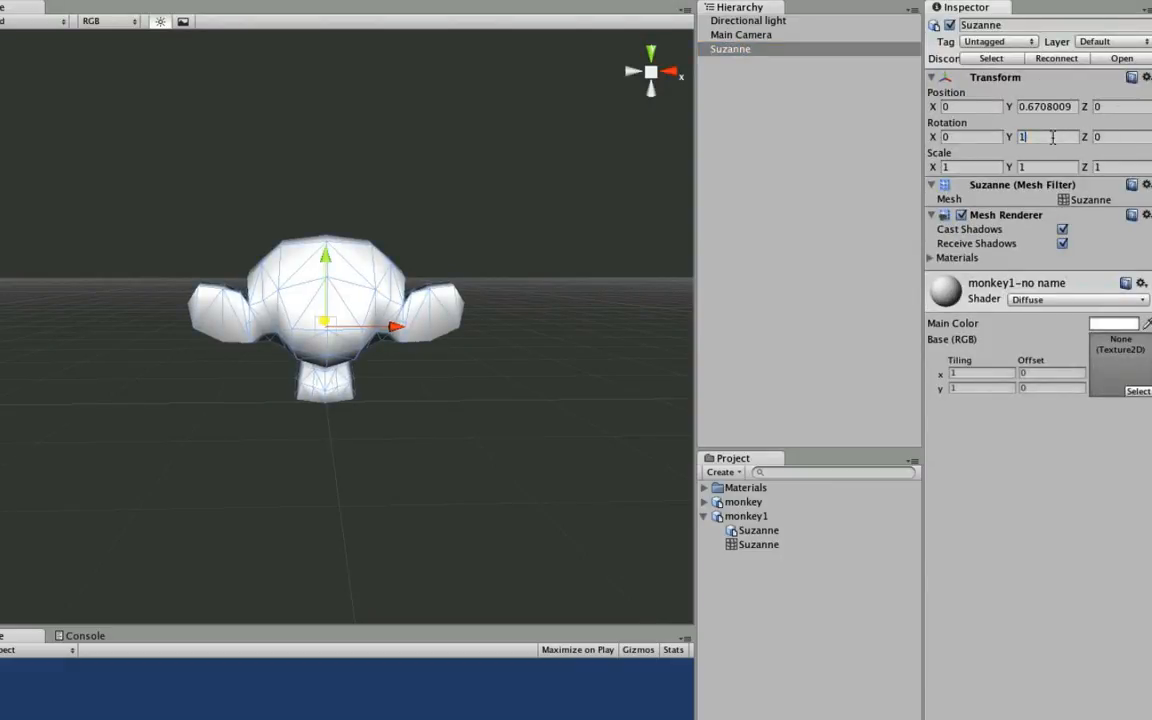
pyautogui.write('180')
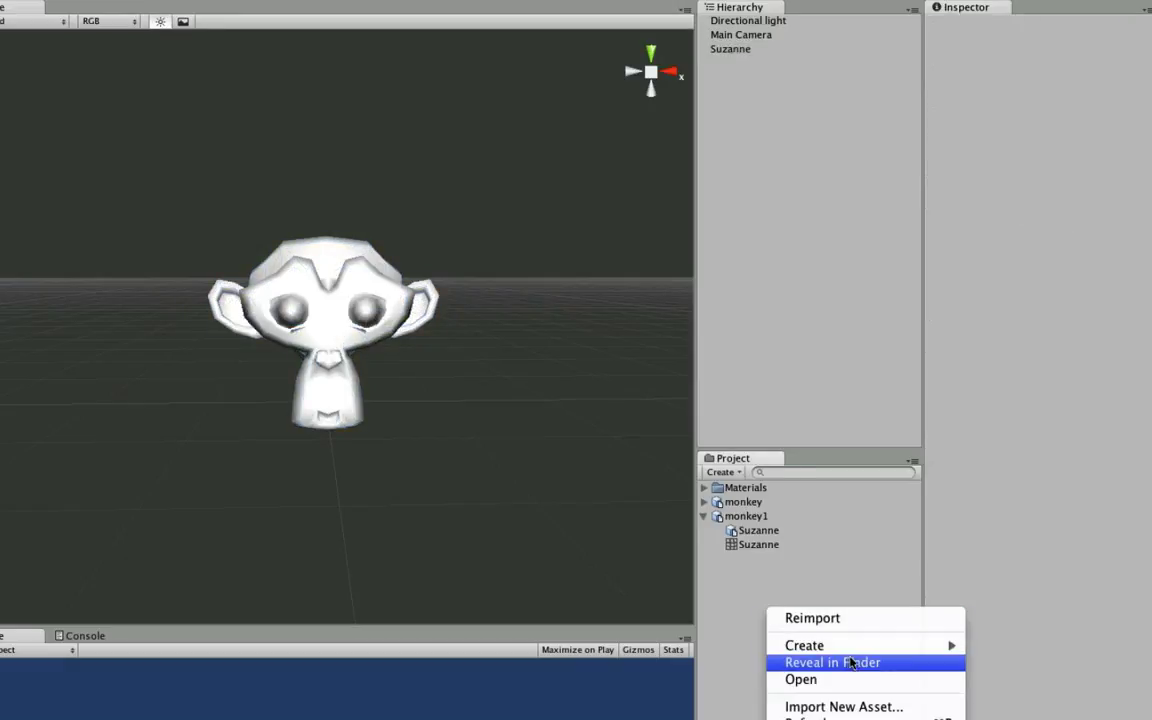
pyautogui.moveTo(804, 645)
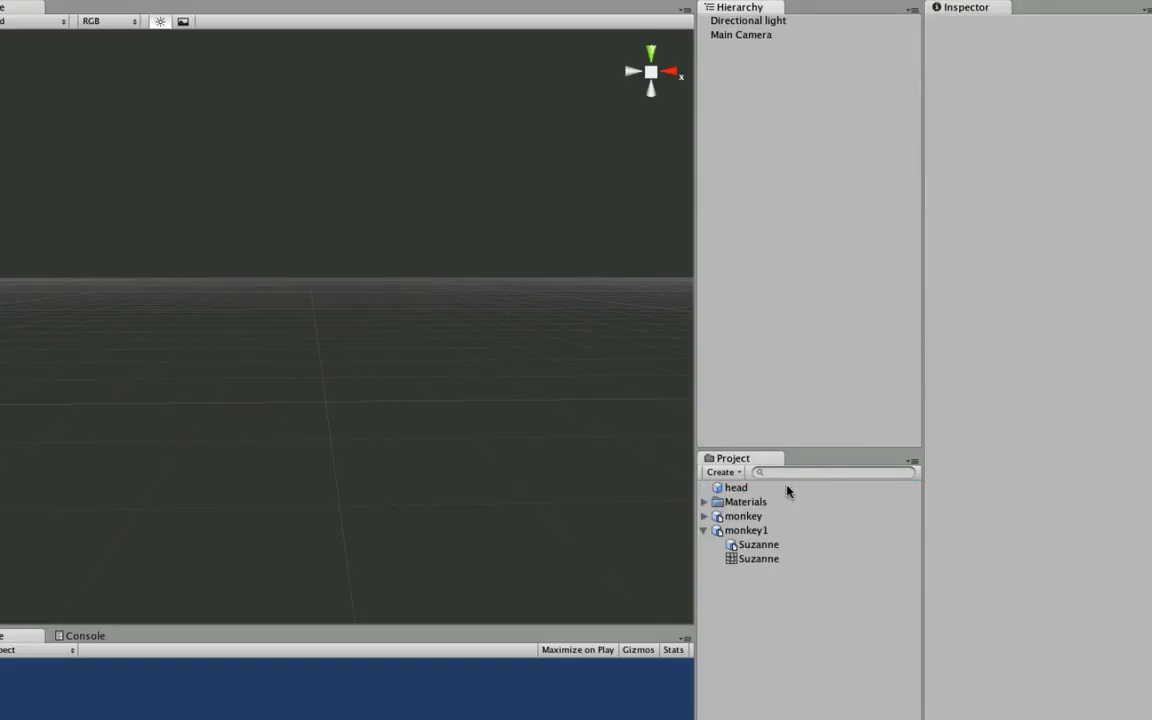
# Step: Select the placed head instance and collapse monkey1's contents in Project
pyautogui.click(736, 487)
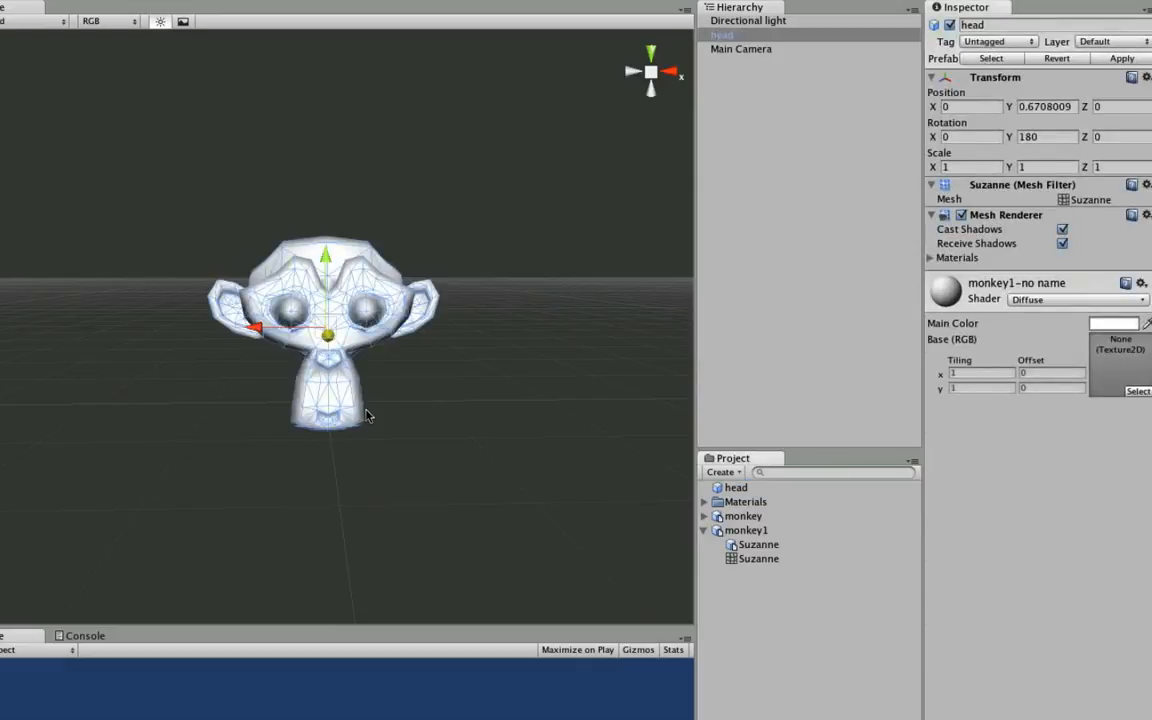
pyautogui.moveTo(434, 370)
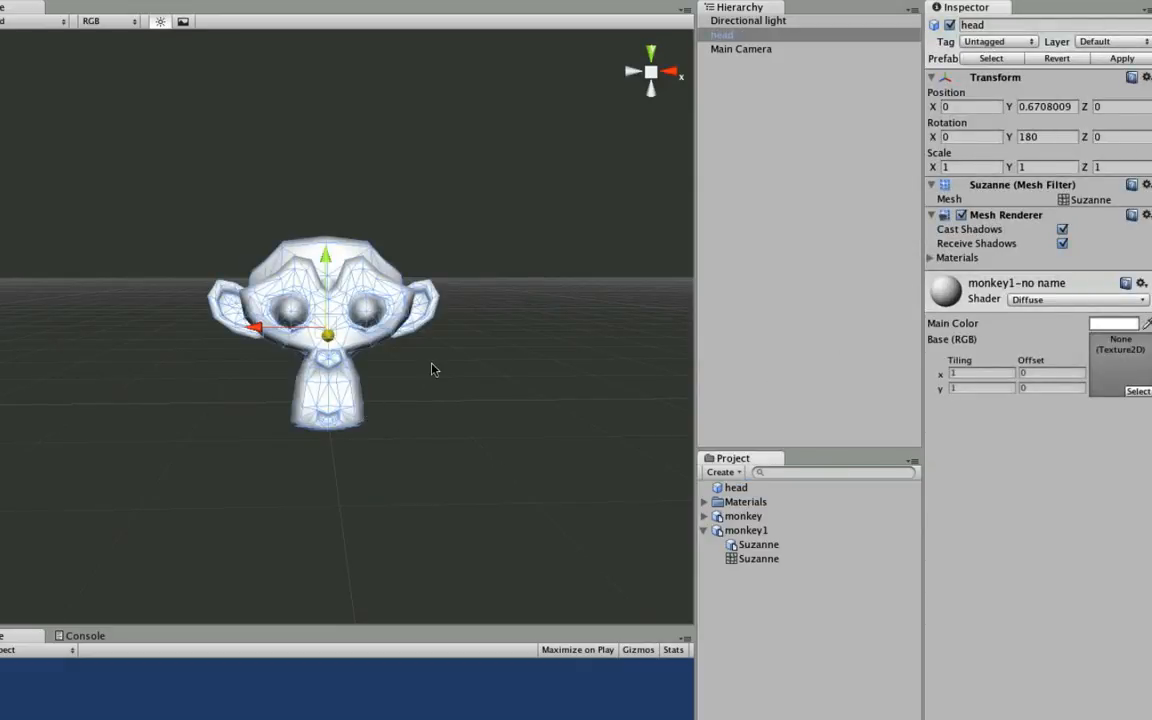
pyautogui.click(705, 530)
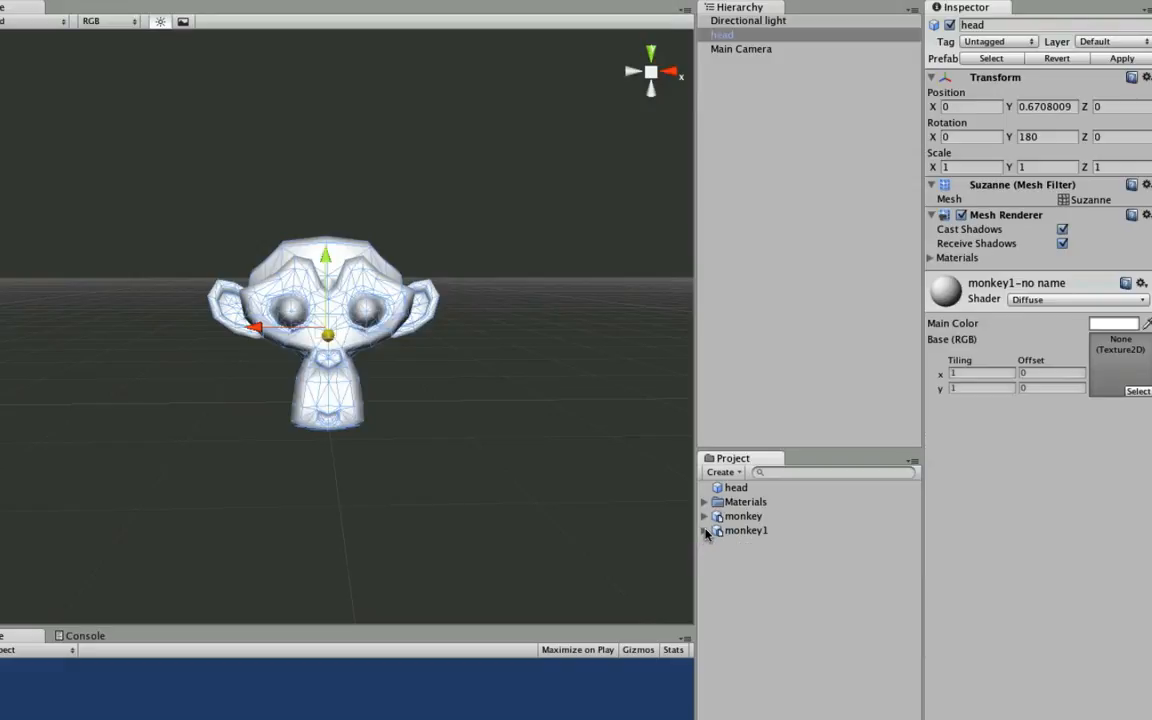